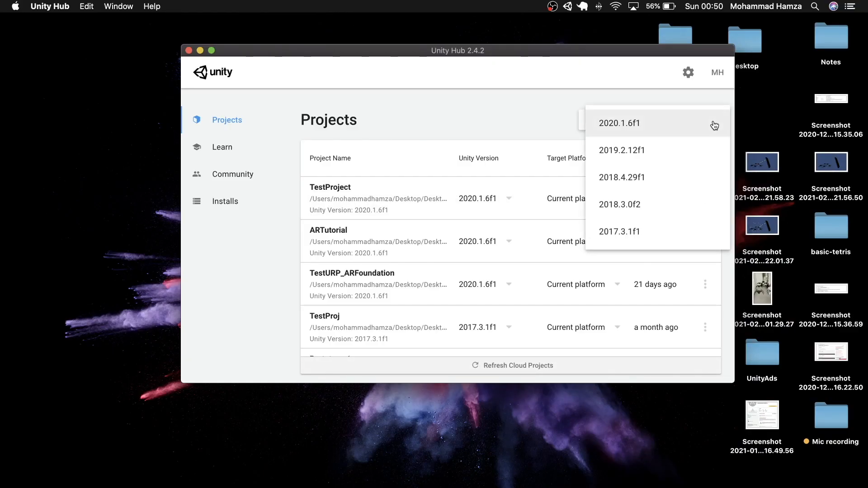
Create a 3D project named ARImageTrackTutorial with Unity 2020.1.6f1 from Unity Hub
left_click(620, 123)
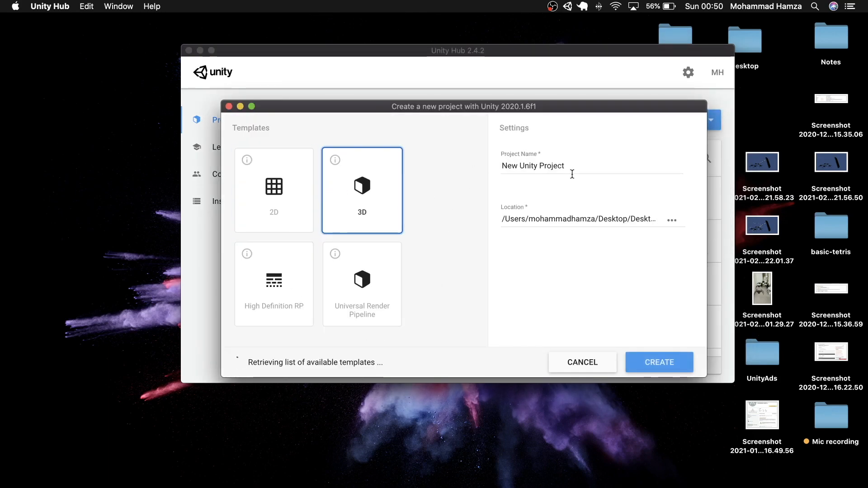
type("ARImageTrackTut")
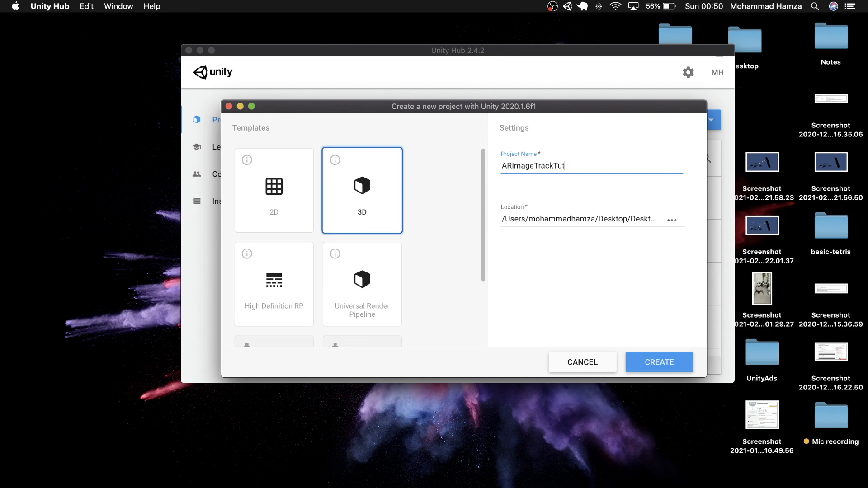
left_click(659, 362)
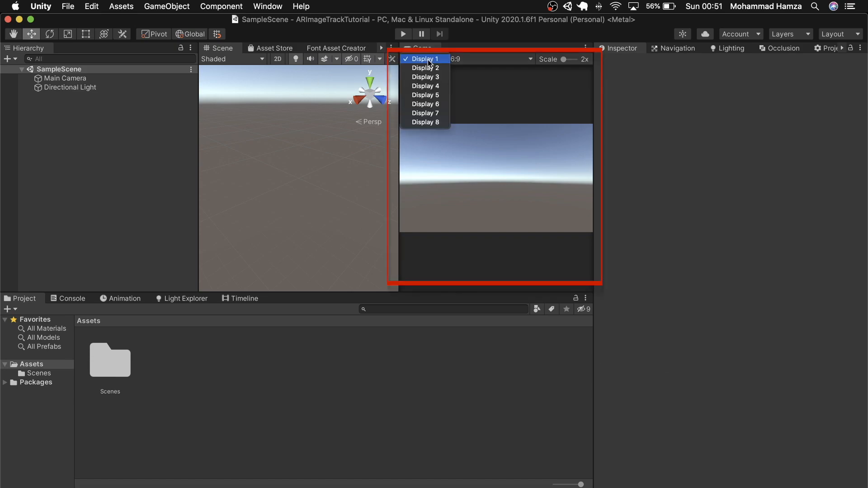
Add a Game view preset labelled 'Potrait' with a fixed 1080x1920 resolution
left_click(489, 59)
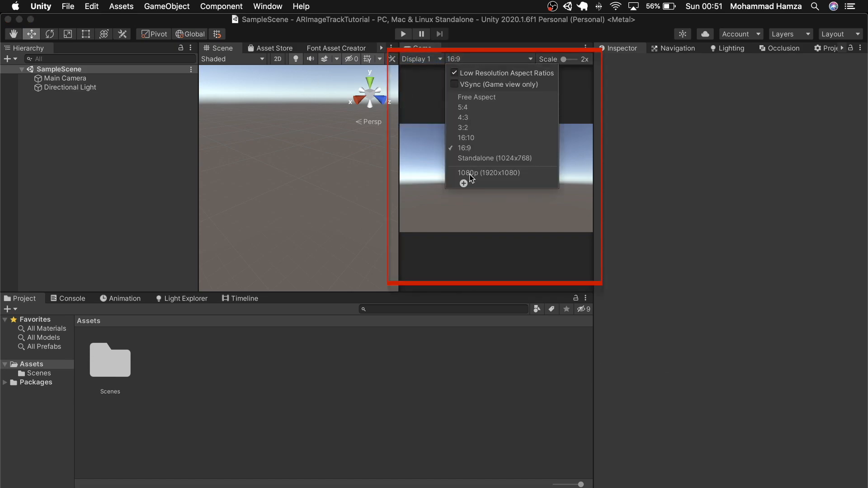
left_click(462, 184)
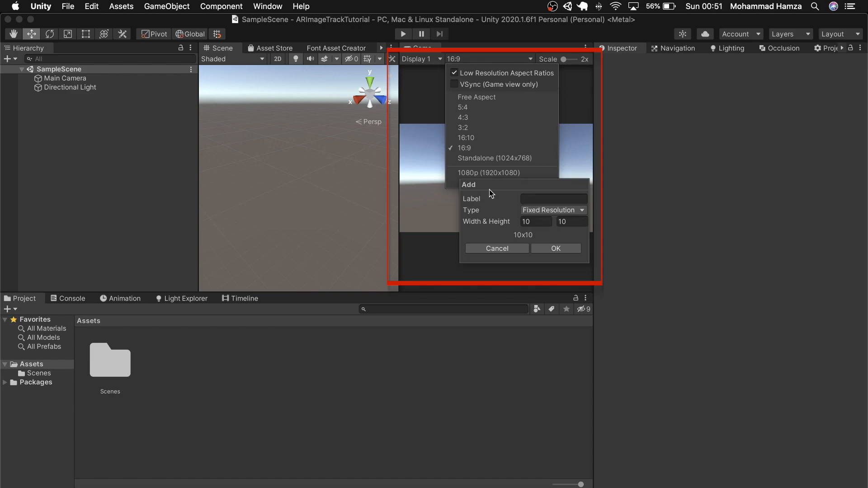
type("1080")
type("Potrait")
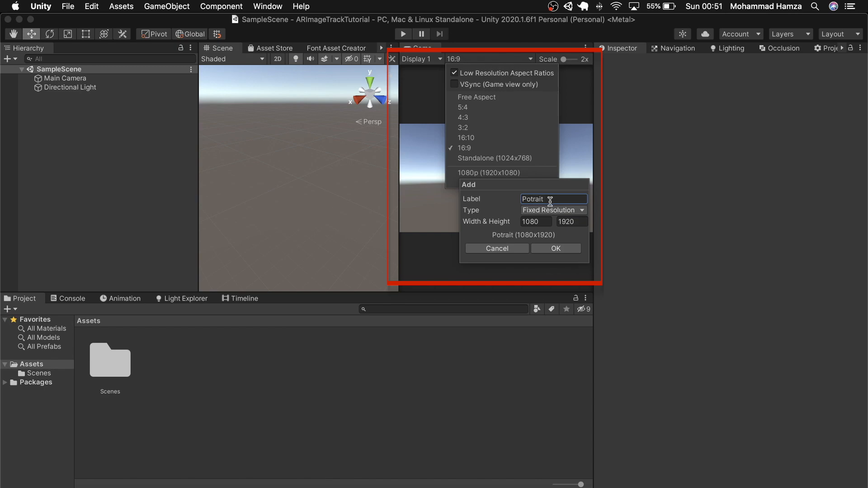
left_click(555, 248)
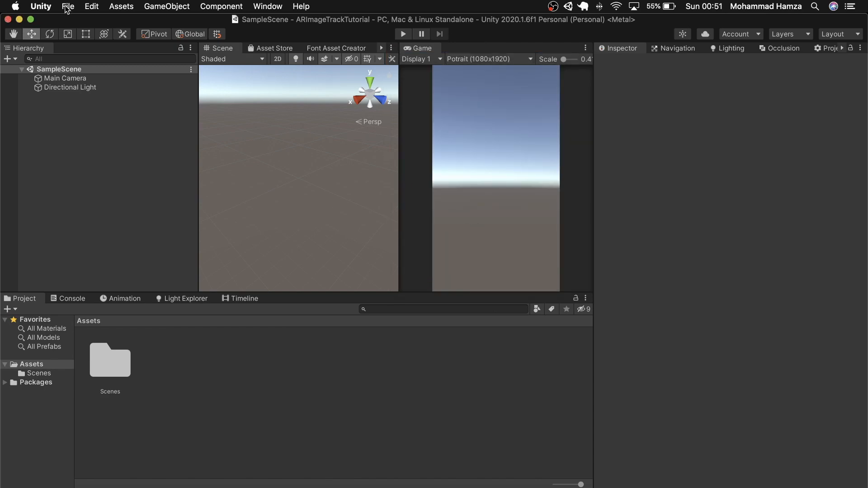
Switch the build platform to Android in Build Settings and close the window
left_click(68, 6)
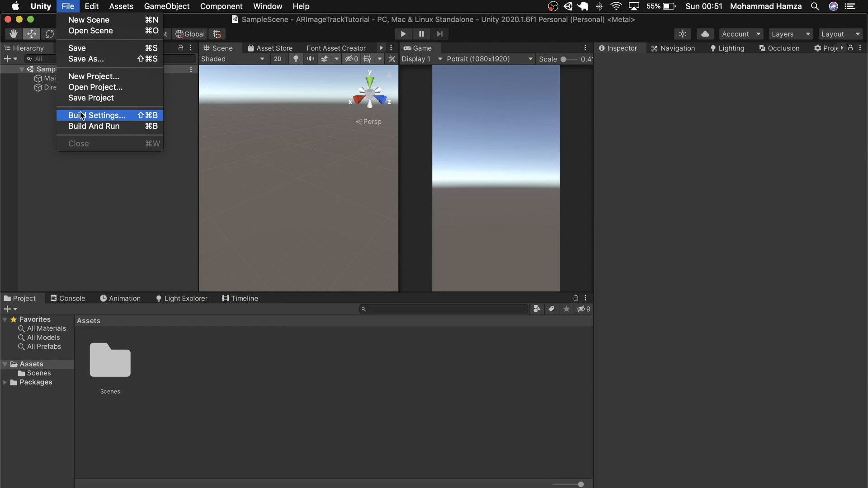
left_click(99, 115)
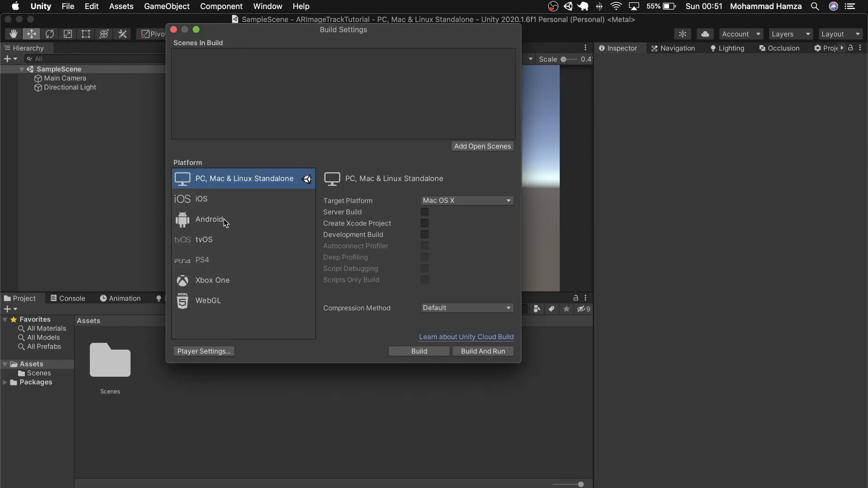
left_click(209, 219)
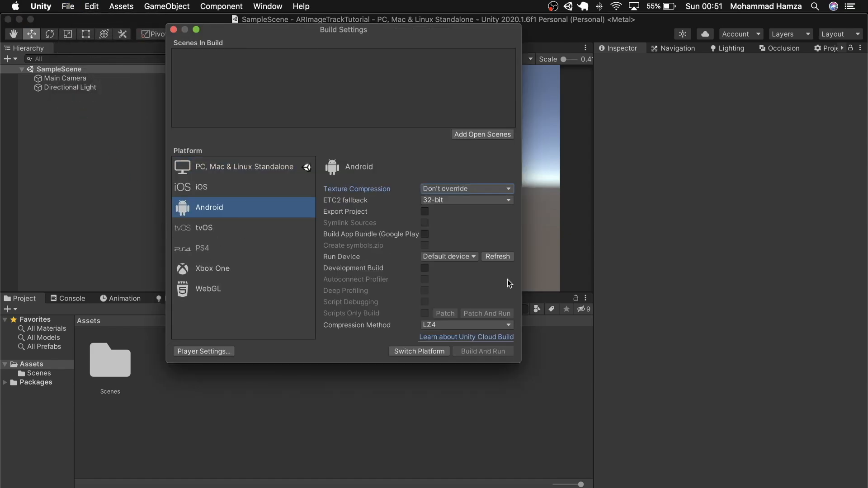
mouse_move(423, 354)
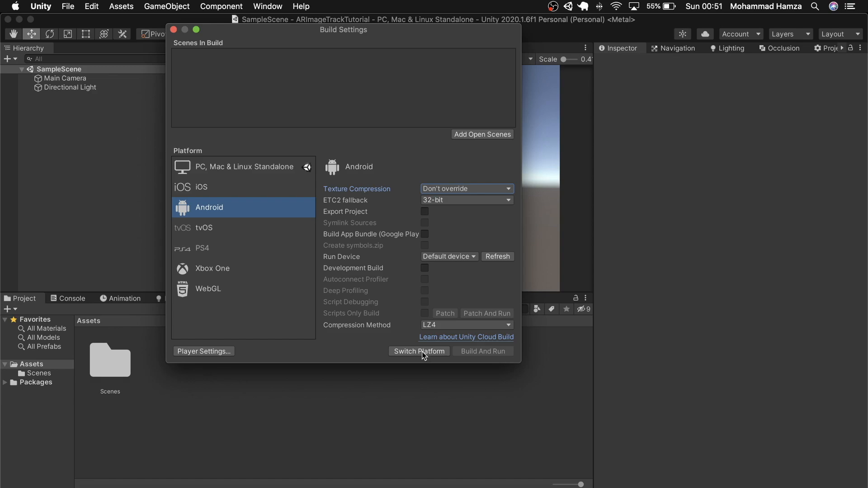
left_click(419, 352)
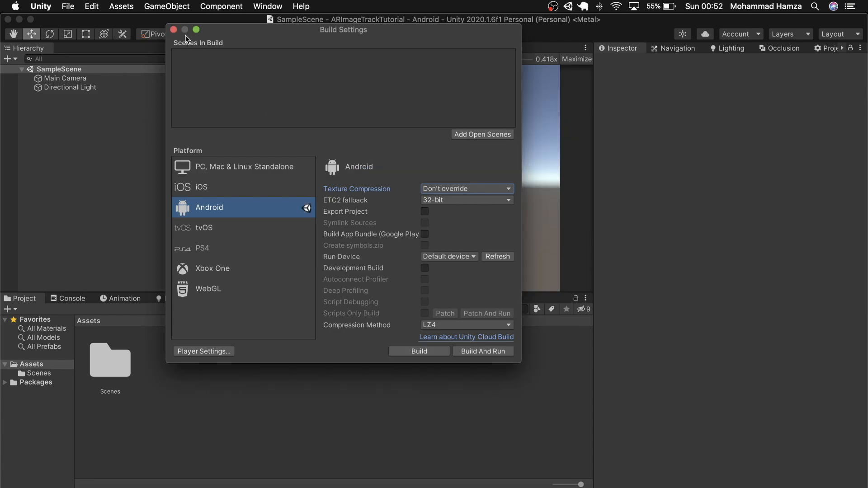
left_click(184, 29)
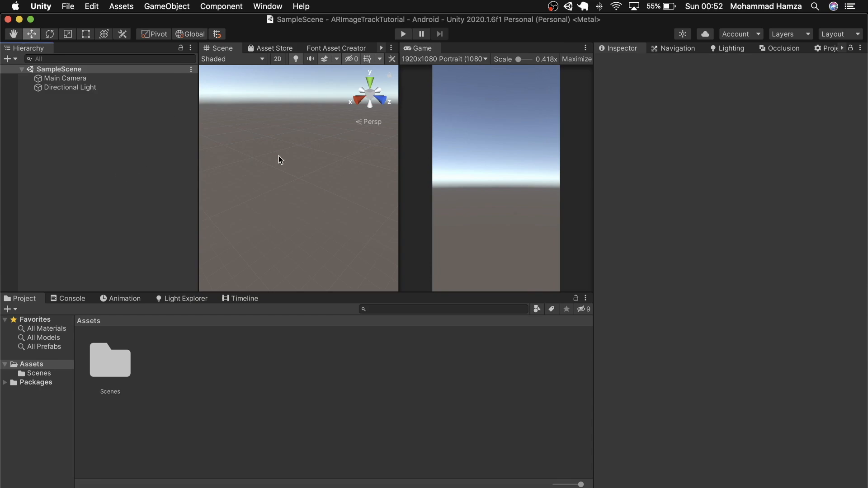
mouse_move(122, 314)
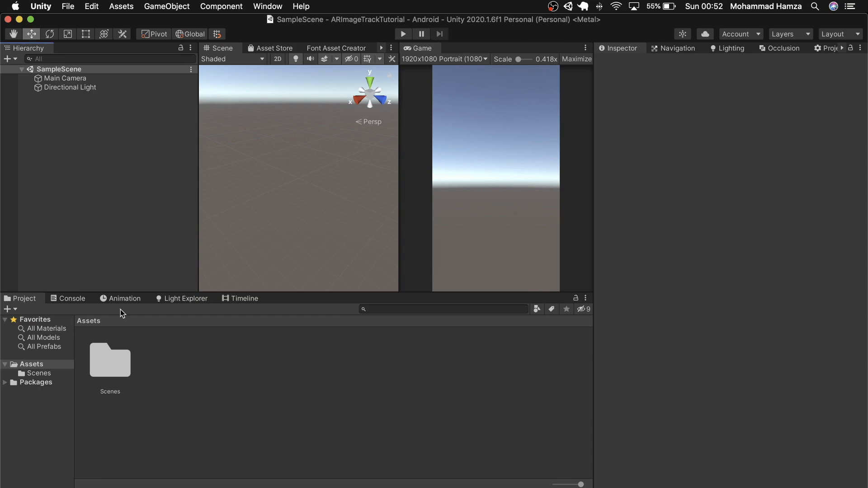
mouse_move(302, 51)
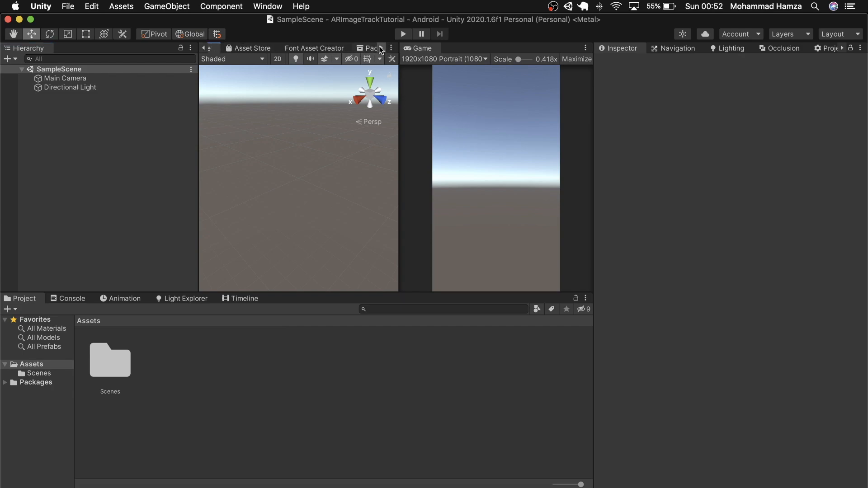
Open Package Manager from the Window menu and expand its Packages dropdown
left_click(368, 49)
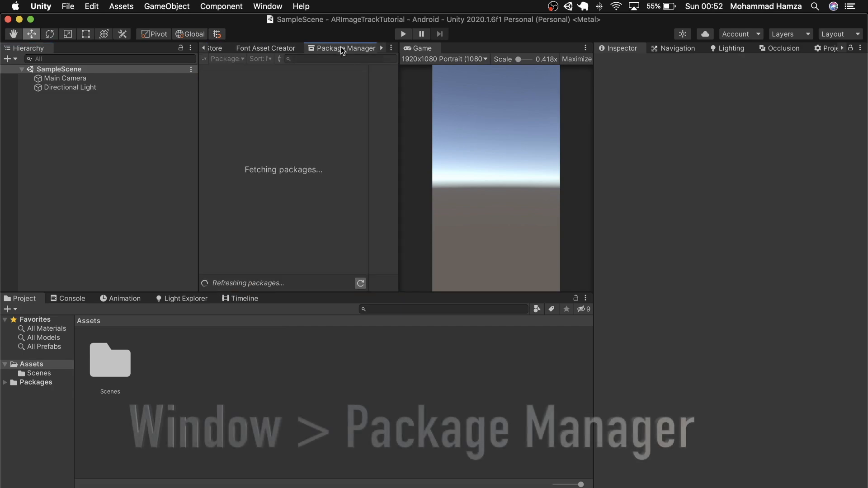
left_click(267, 7)
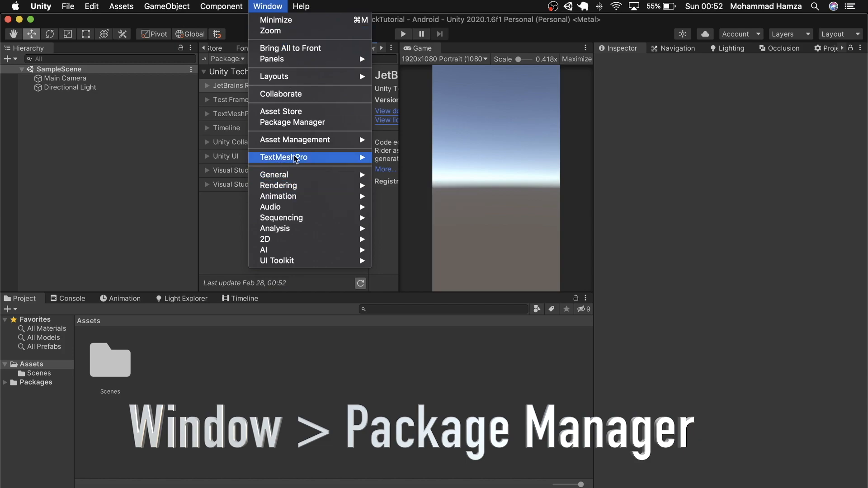
mouse_move(285, 143)
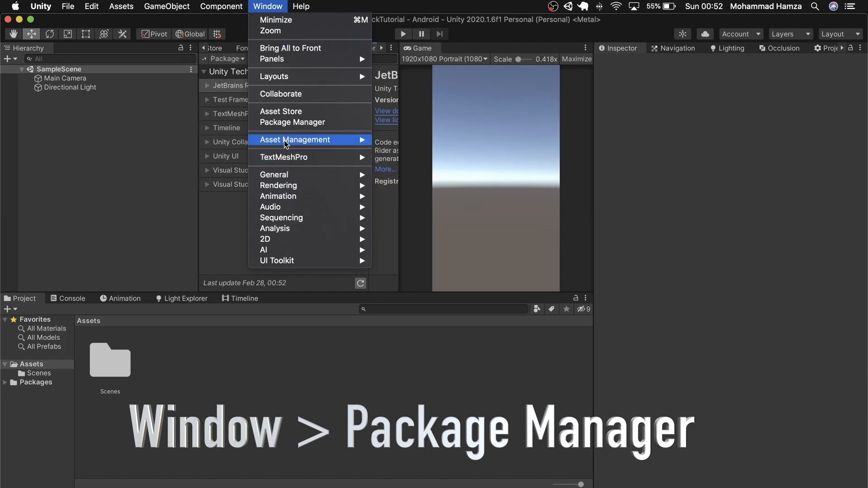
mouse_move(304, 126)
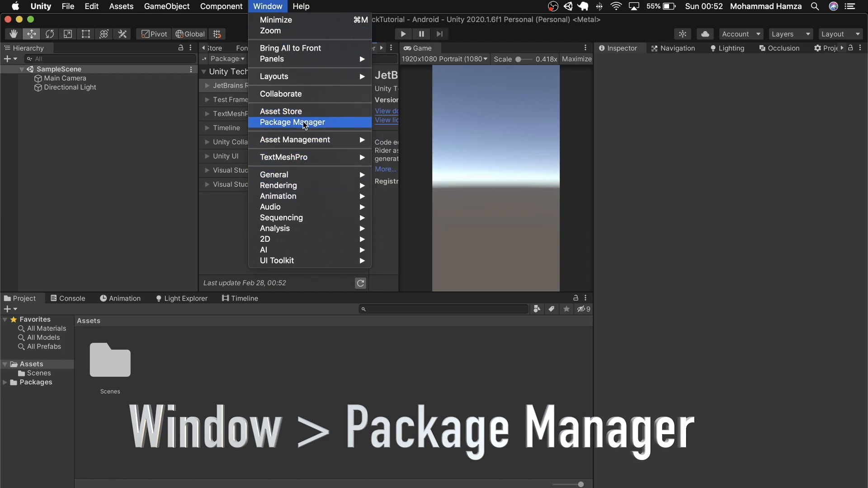
left_click(292, 122)
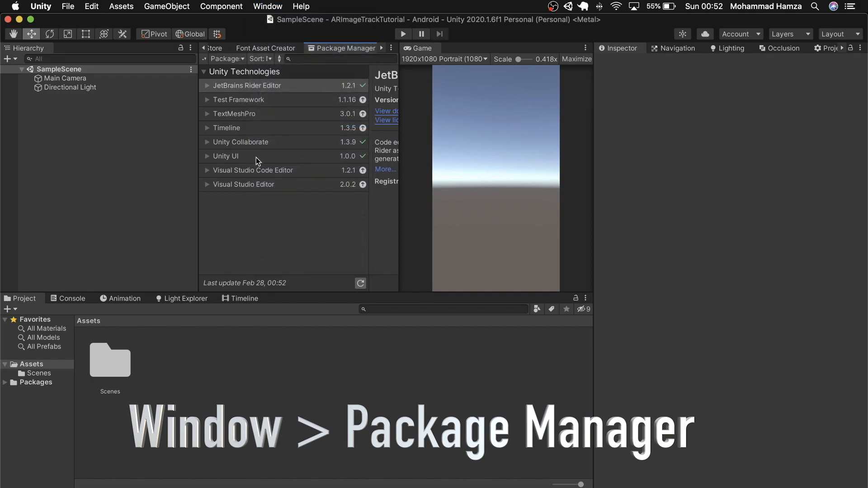
mouse_move(247, 86)
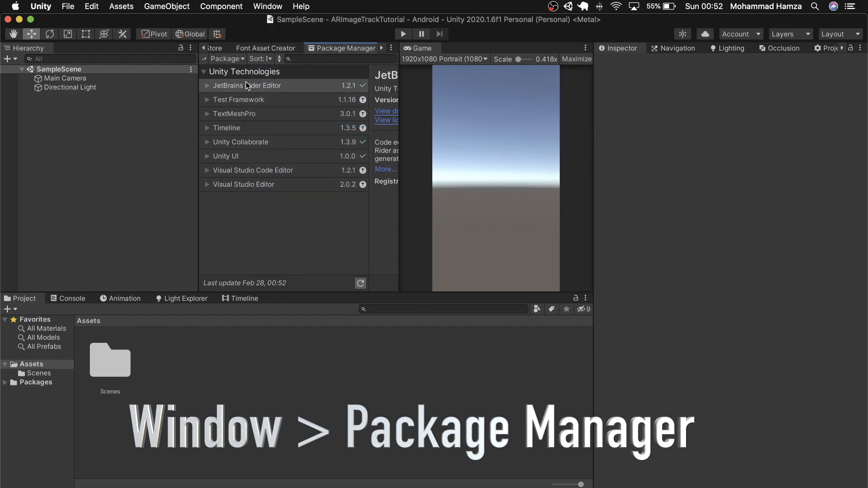
left_click(227, 59)
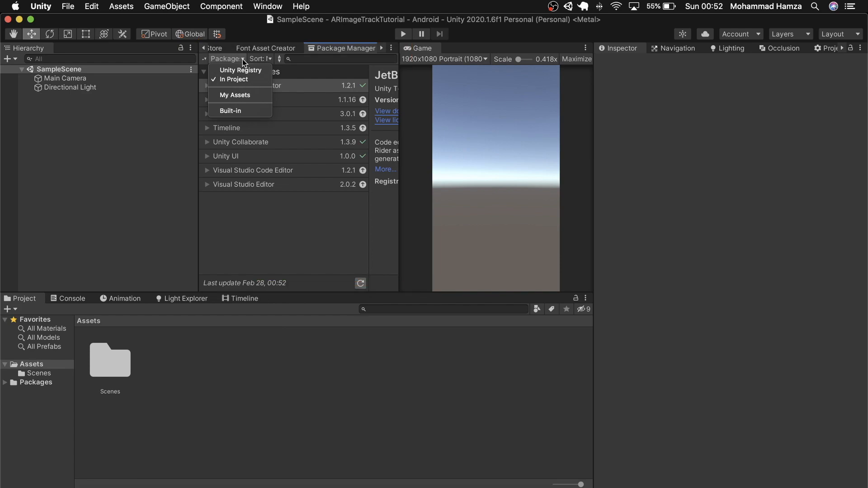
From the Unity Registry list, install AR Foundation version 3.1.6
left_click(239, 70)
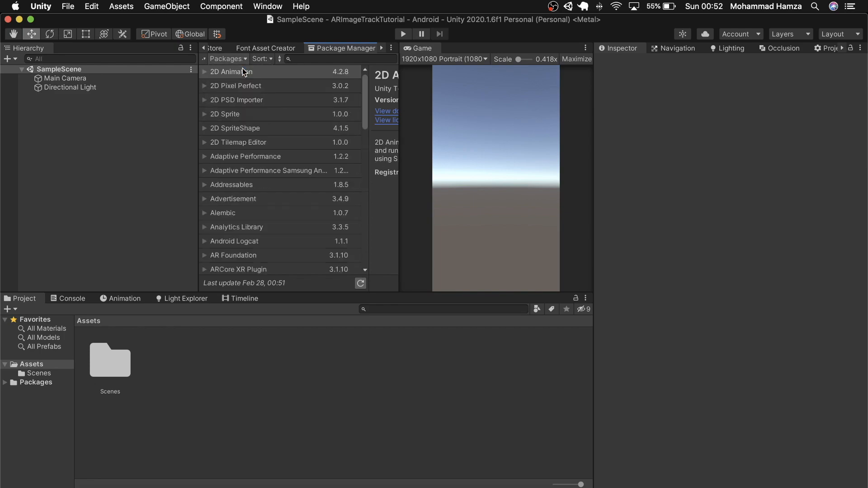
scroll("down", 3)
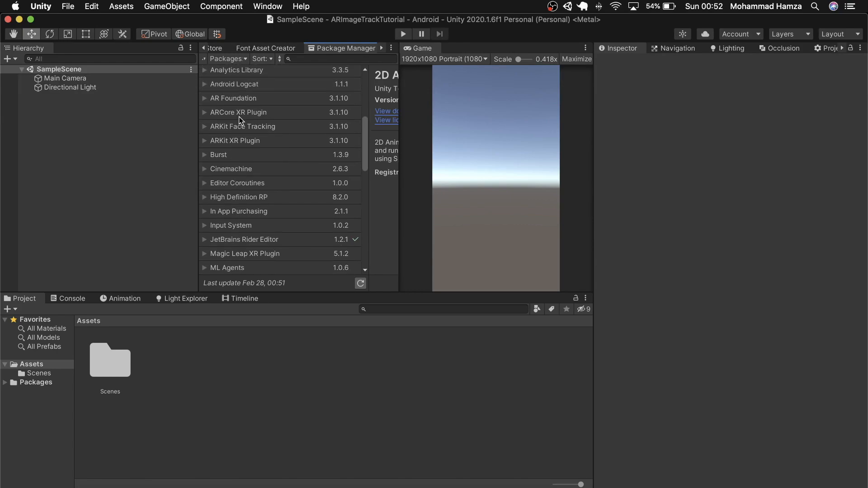
left_click(233, 98)
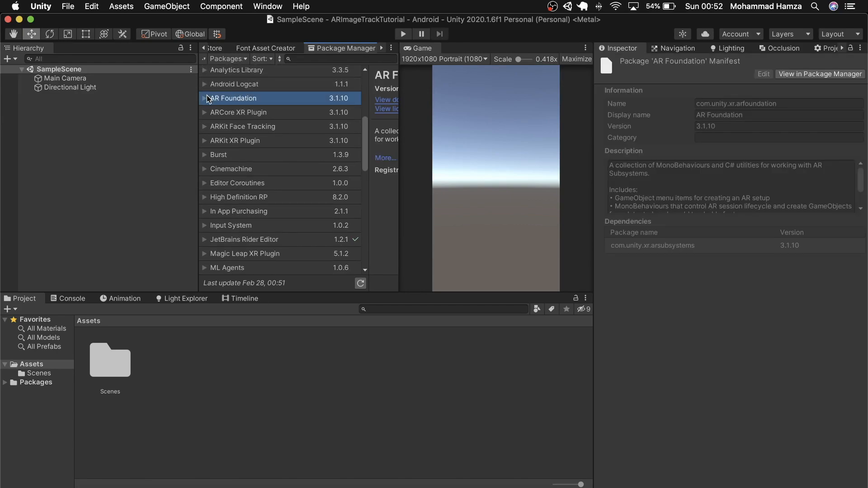
left_click(203, 99)
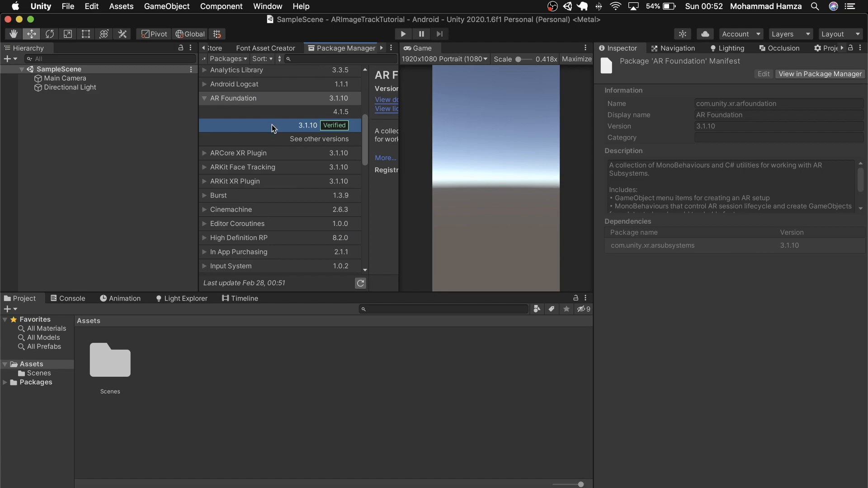
left_click(319, 138)
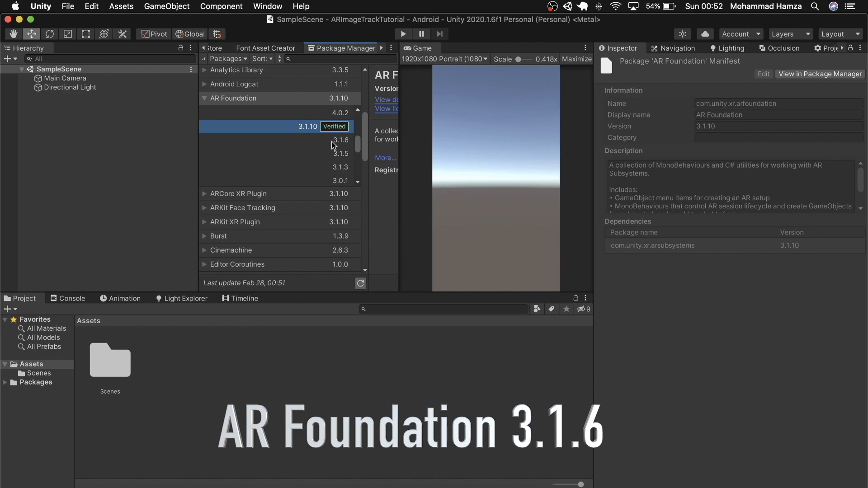
left_click(338, 140)
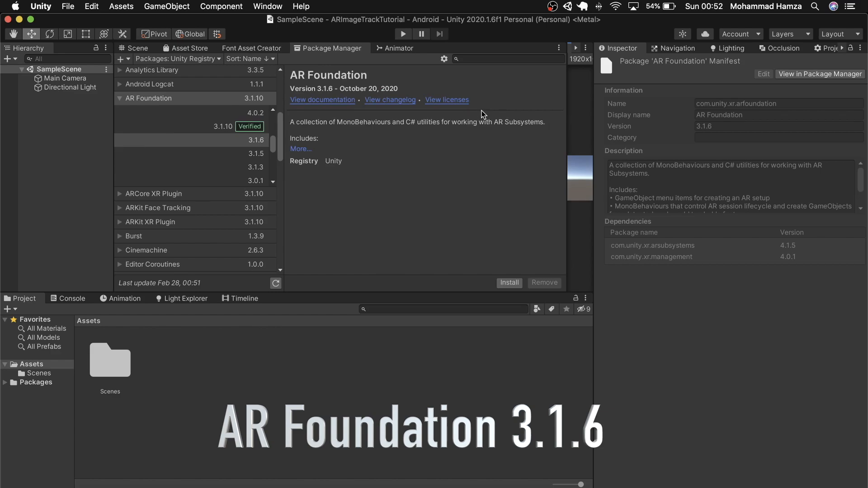
left_click(509, 282)
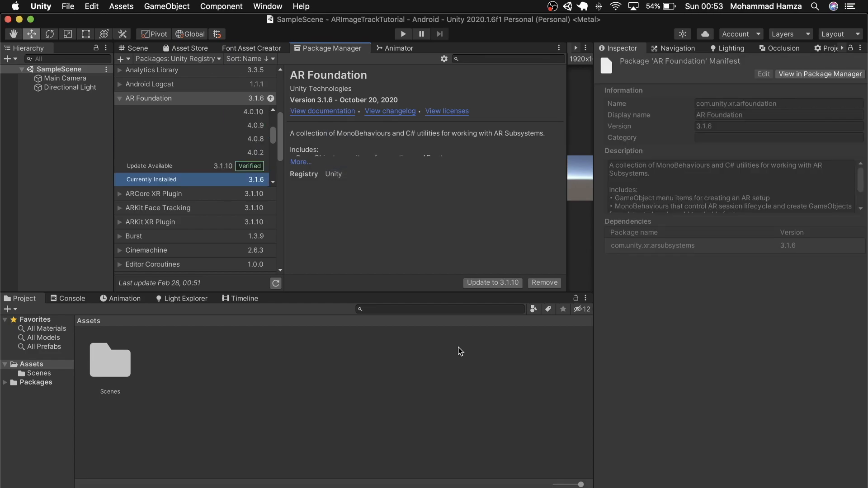
mouse_move(152, 228)
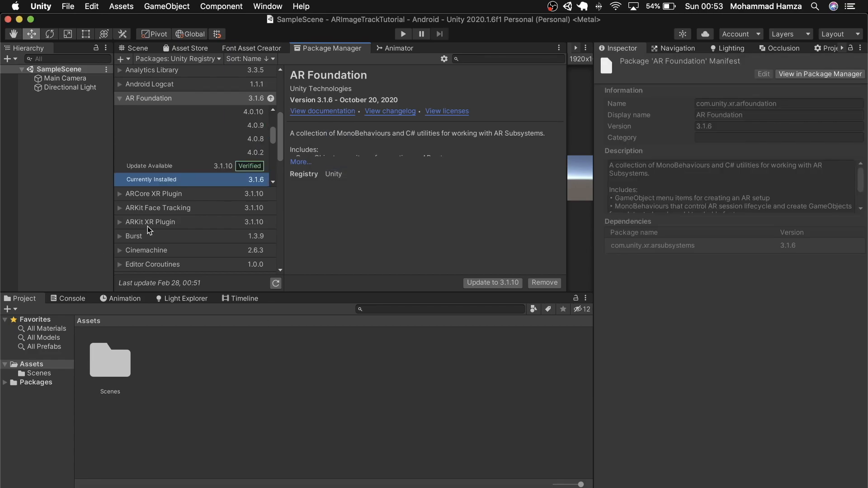
mouse_move(117, 199)
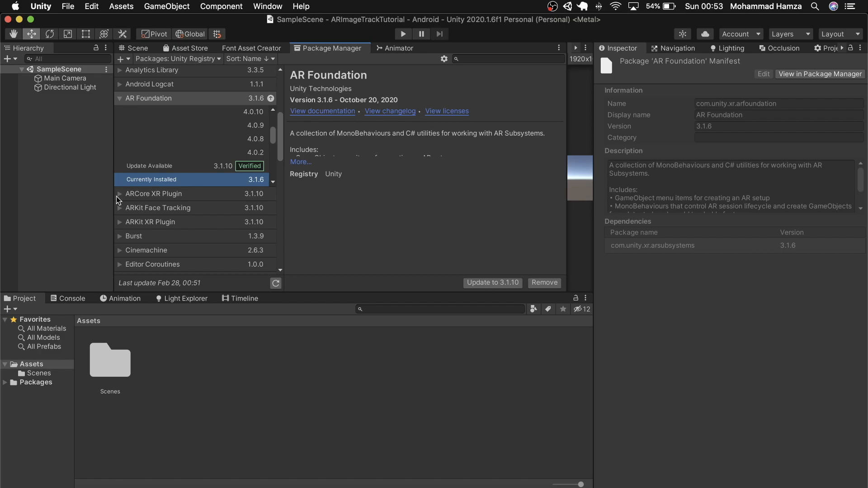
Expand ARCore XR Plugin's versions and install 3.1.8
left_click(153, 194)
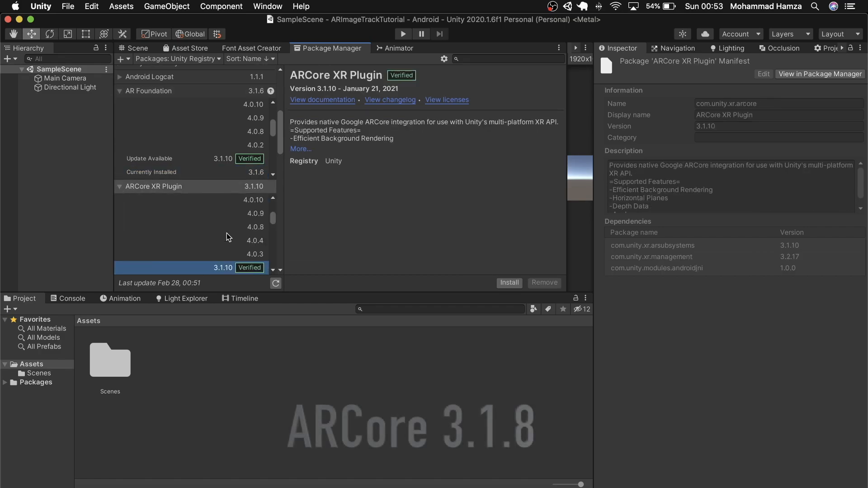
scroll("down", 3)
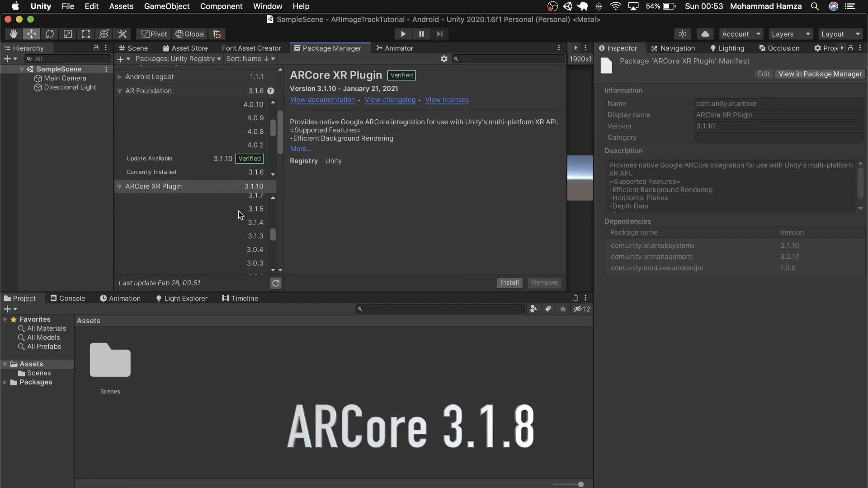
left_click(253, 201)
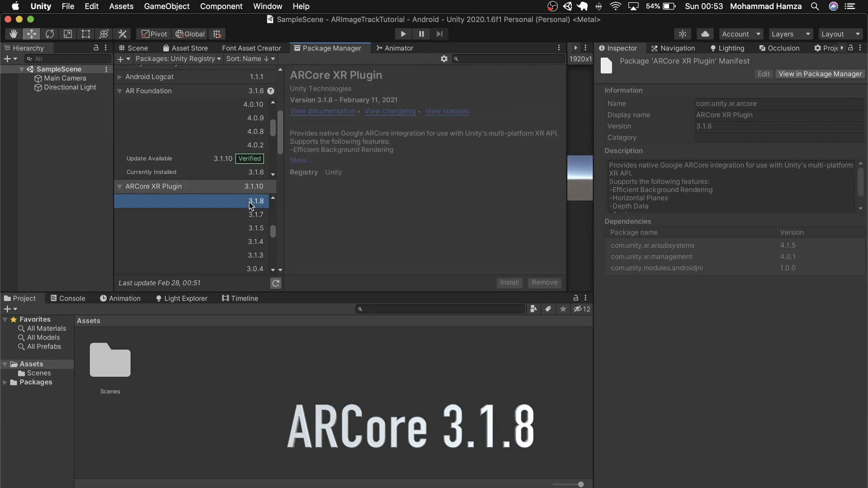
left_click(510, 283)
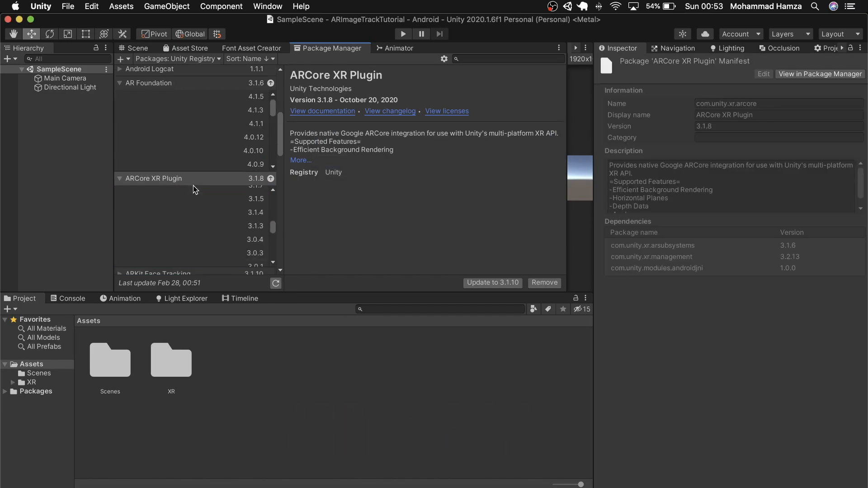
Expand ARKit XR Plugin's versions and install 3.1.8
scroll("down", 3)
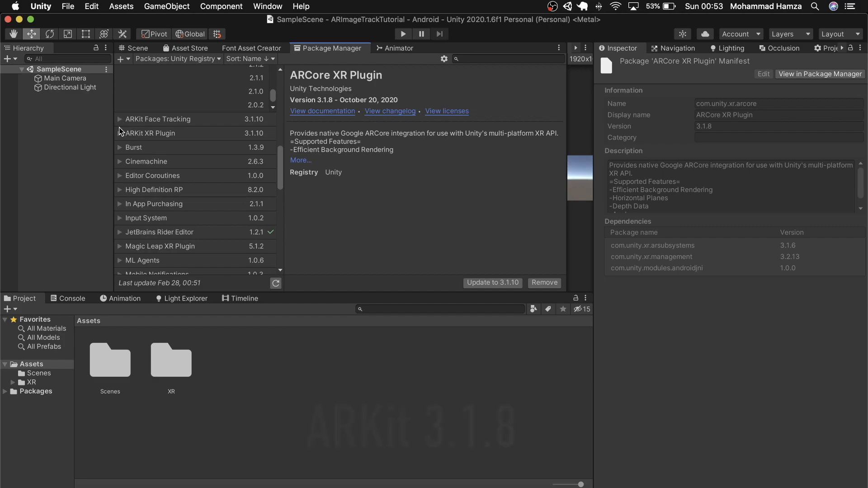
left_click(150, 133)
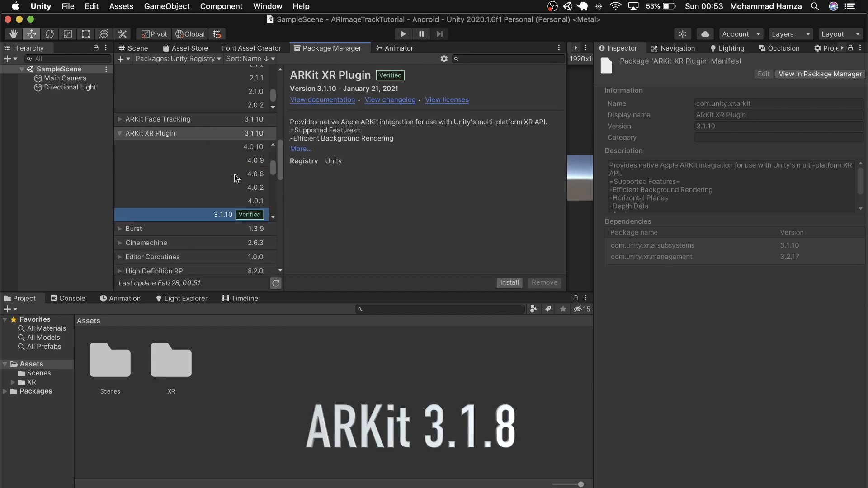
scroll("down", 3)
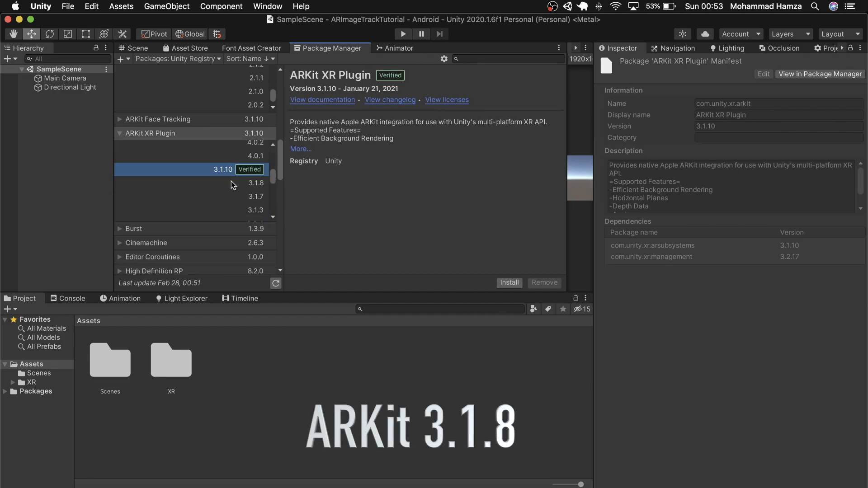
left_click(256, 182)
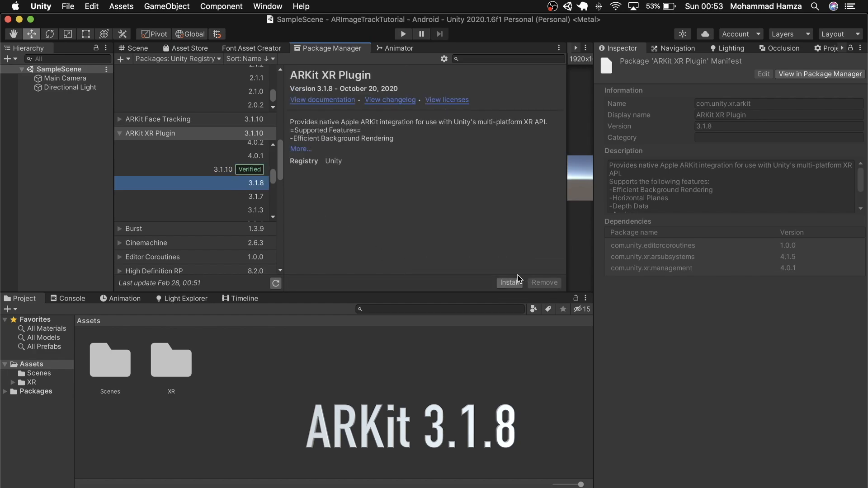
left_click(510, 282)
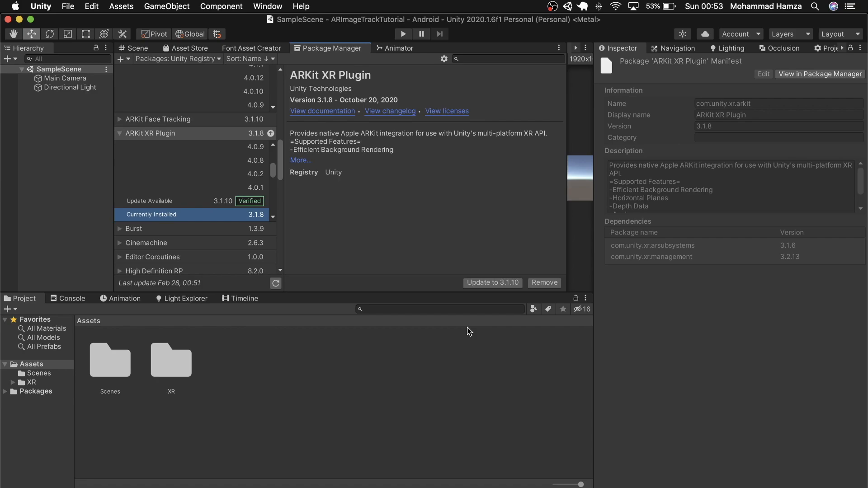
mouse_move(341, 58)
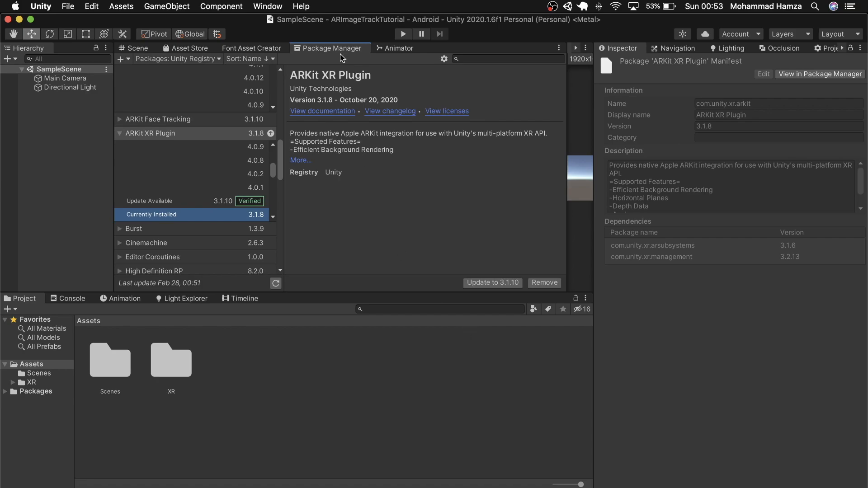
Close Package Manager, delete the Main Camera, and add an AR Session
left_click(135, 48)
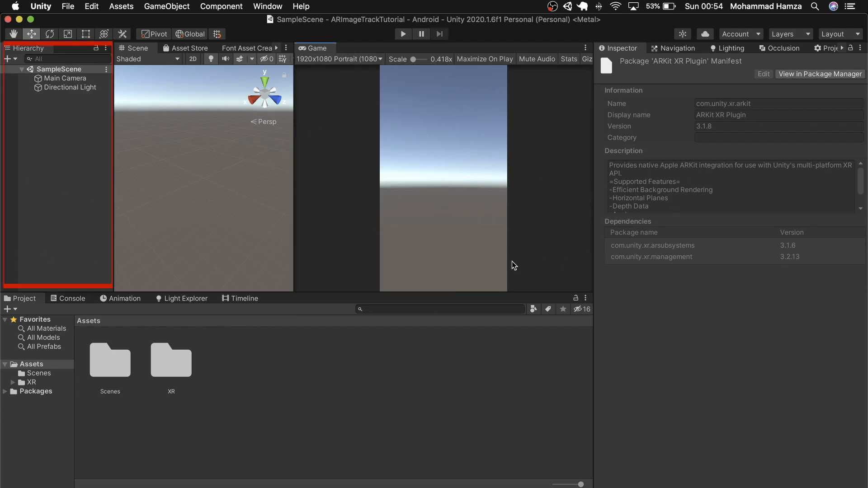
left_click(65, 78)
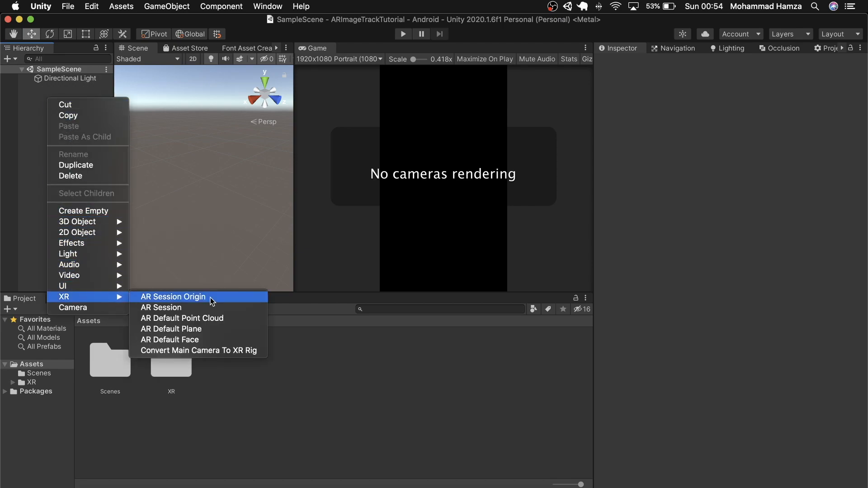
left_click(161, 307)
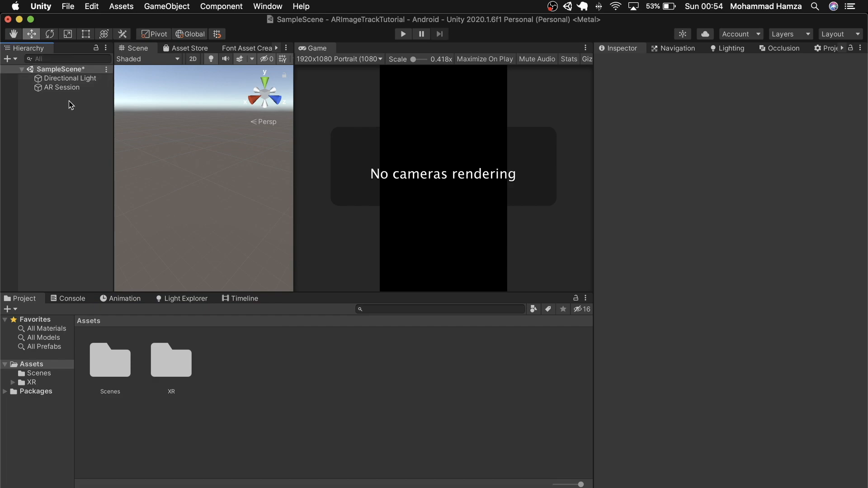
Add an AR Session Origin and inspect its components and child AR Camera
right_click(70, 105)
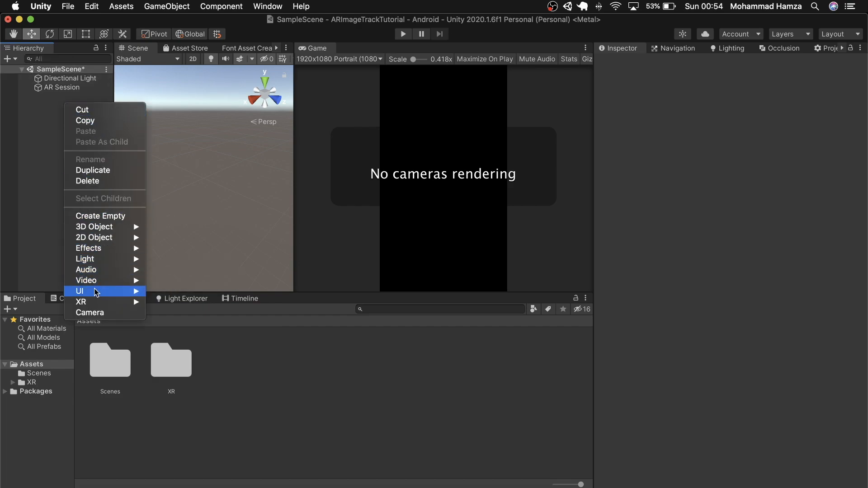
mouse_move(81, 302)
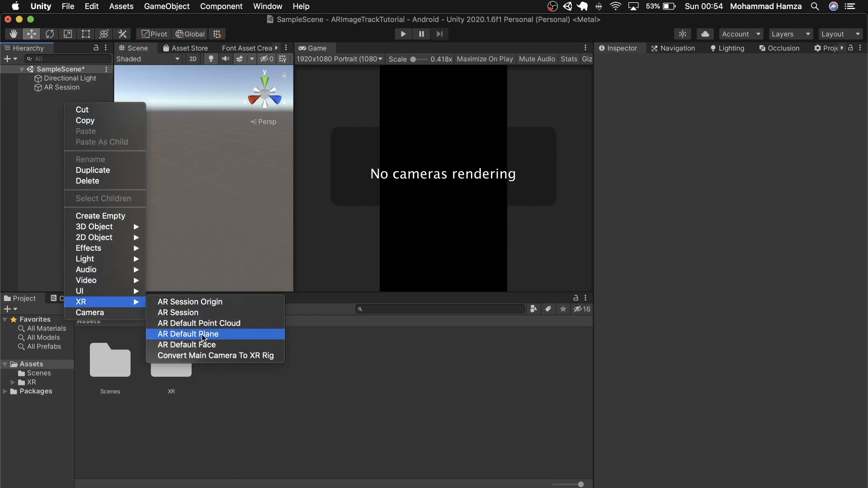
left_click(189, 301)
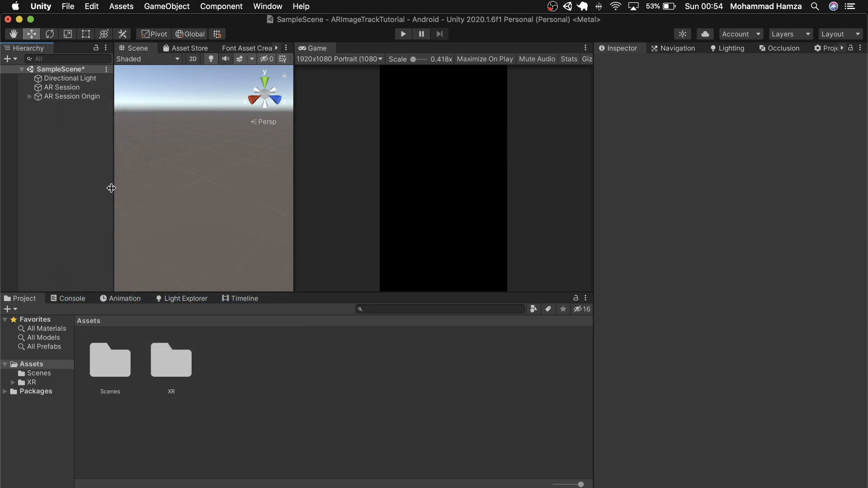
left_click(62, 88)
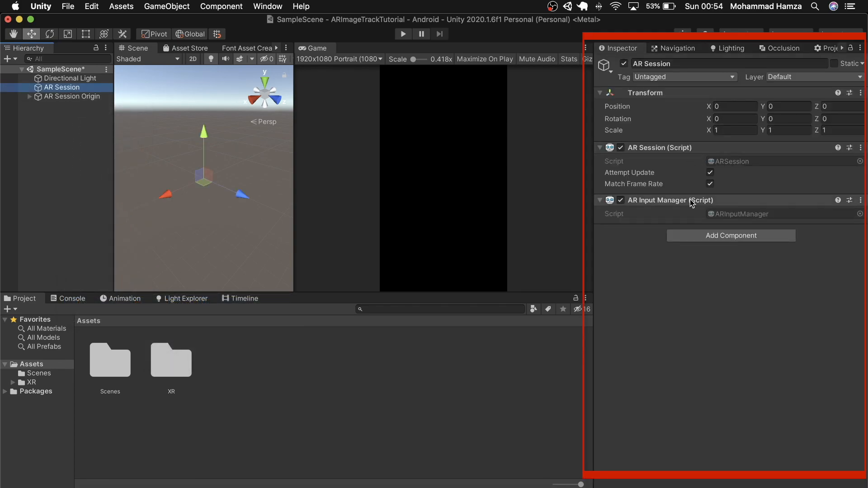
left_click(70, 97)
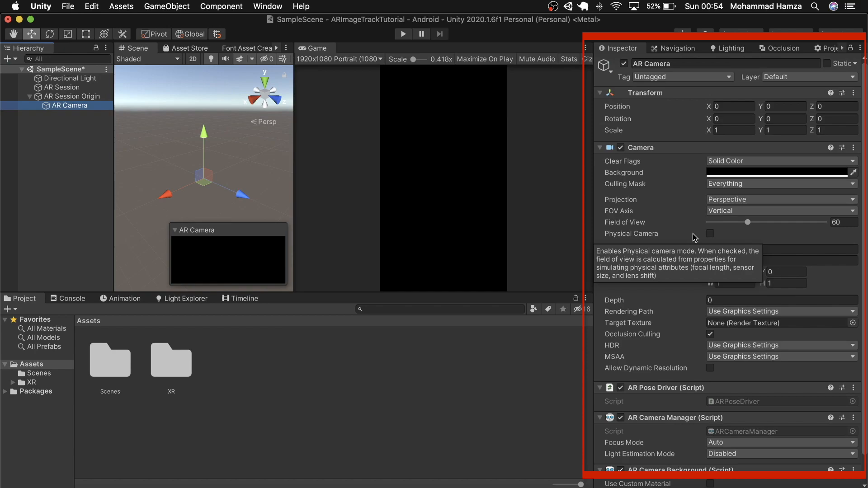
mouse_move(330, 111)
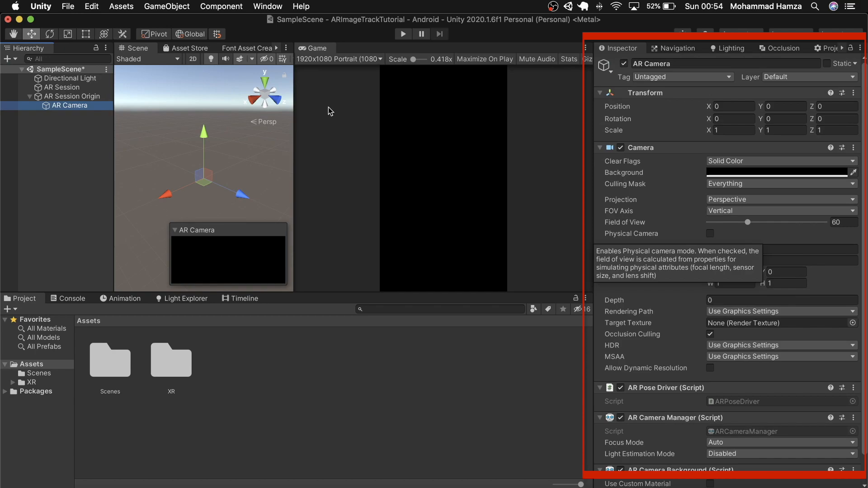
left_click(71, 97)
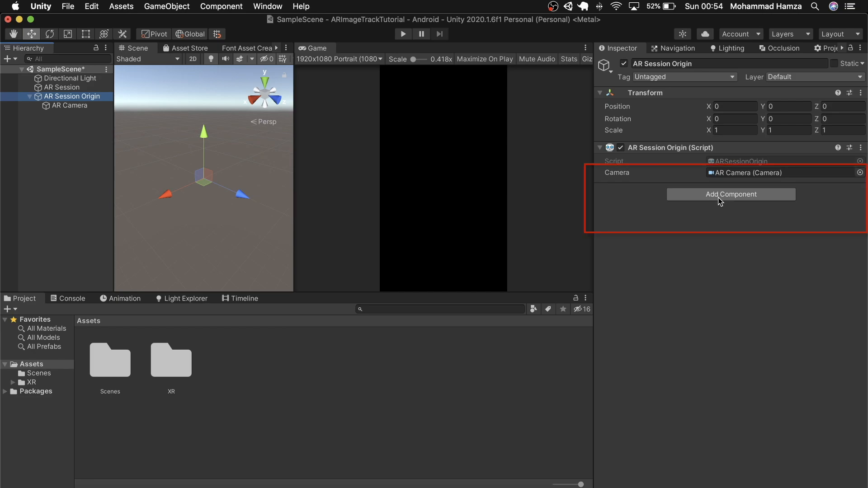
left_click(731, 194)
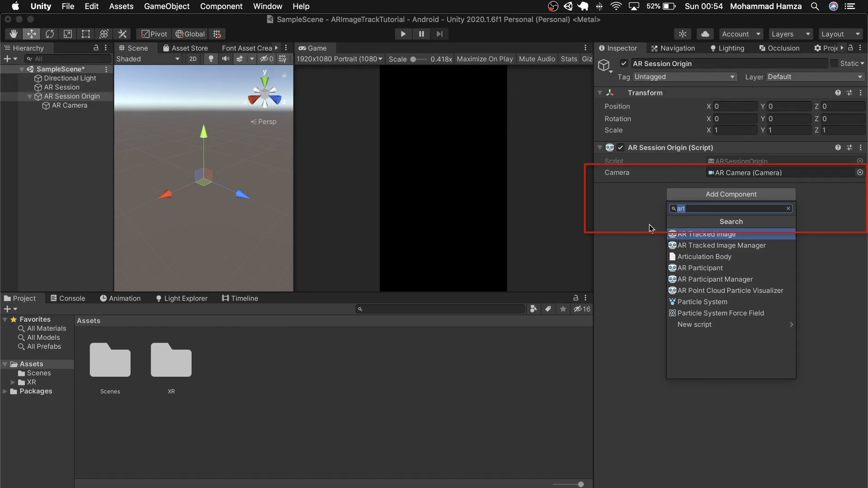
key("Backspace")
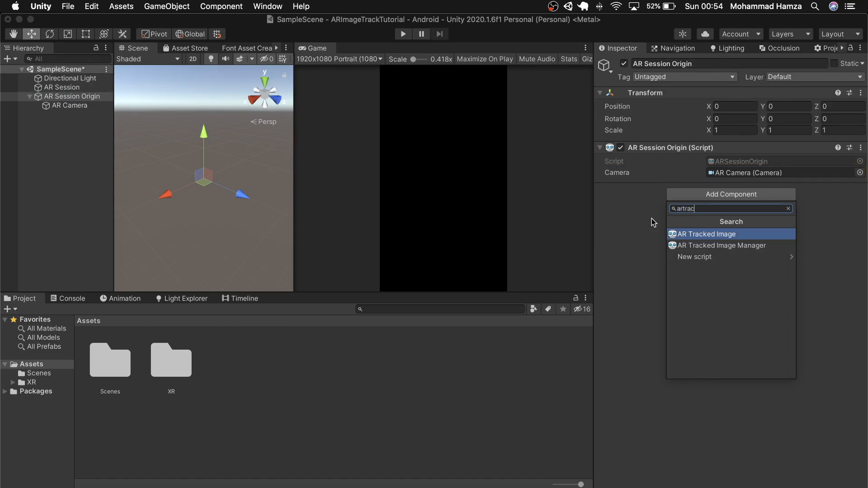
left_click(722, 246)
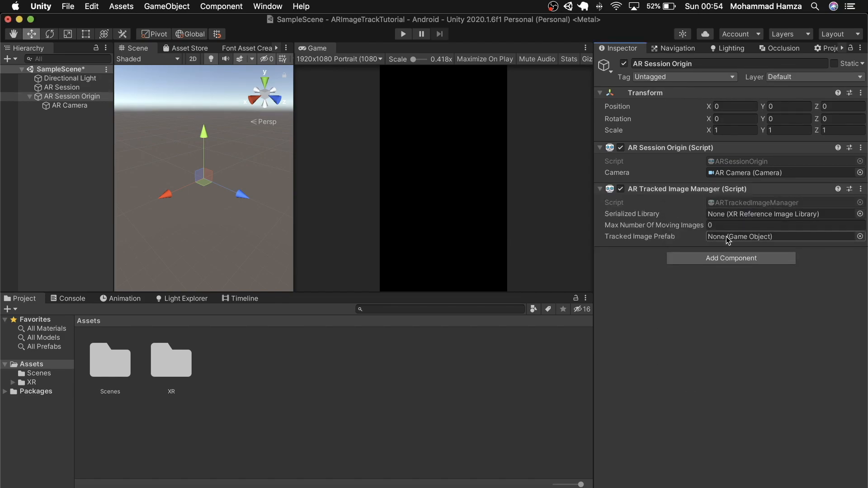
mouse_move(654, 225)
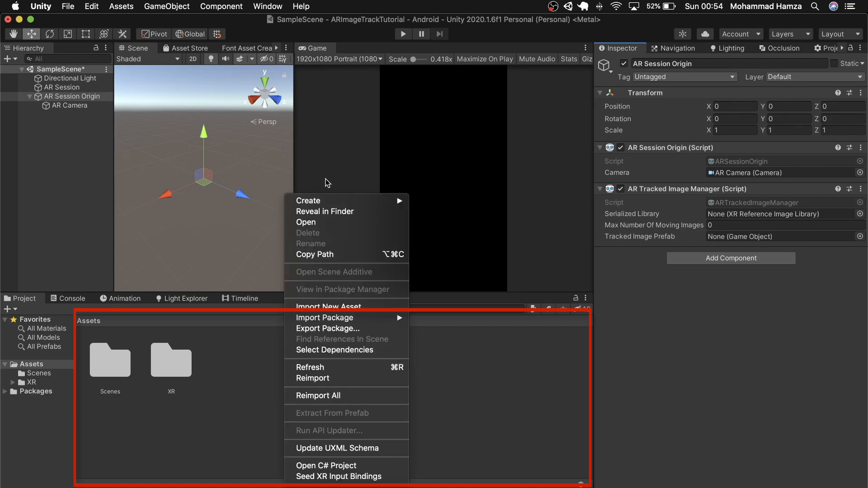
Create a new folder named Prefab in Assets
left_click(308, 200)
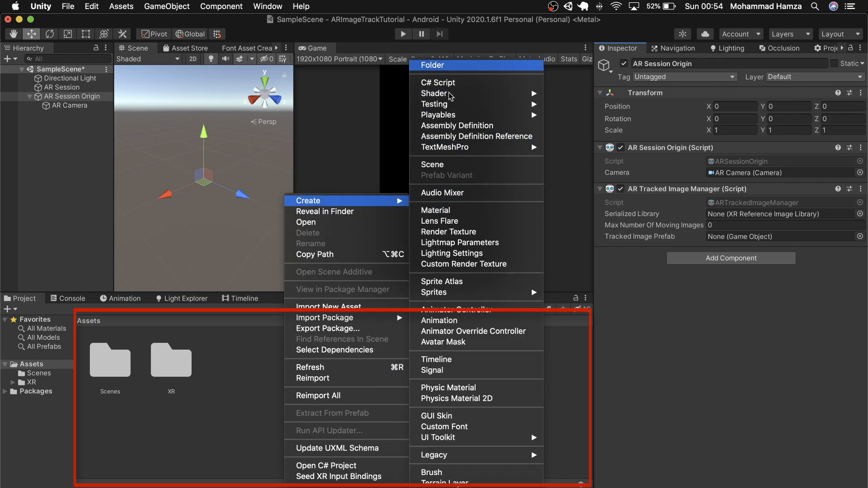
left_click(431, 65)
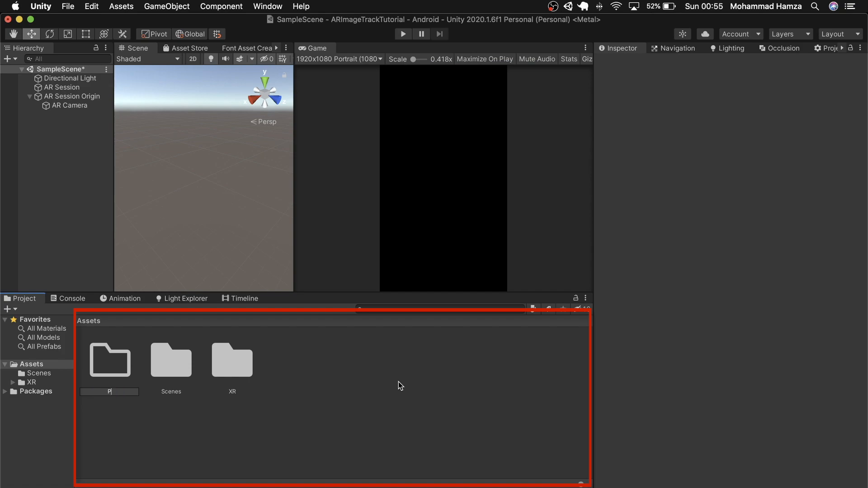
type("Prefab")
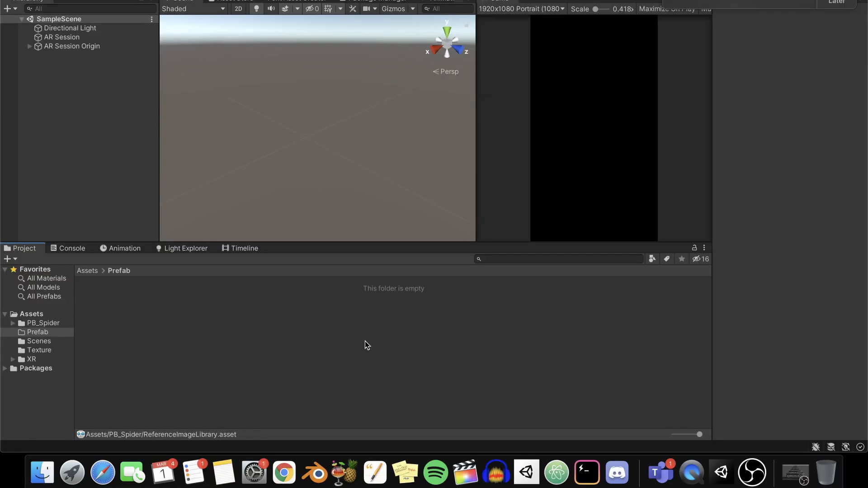
Create a Reference Image Library in Prefab and add one image entry
right_click(367, 345)
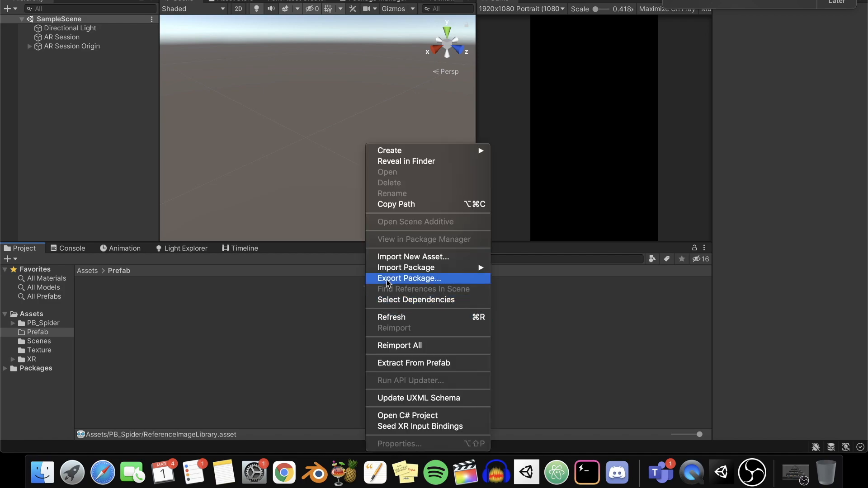
left_click(390, 151)
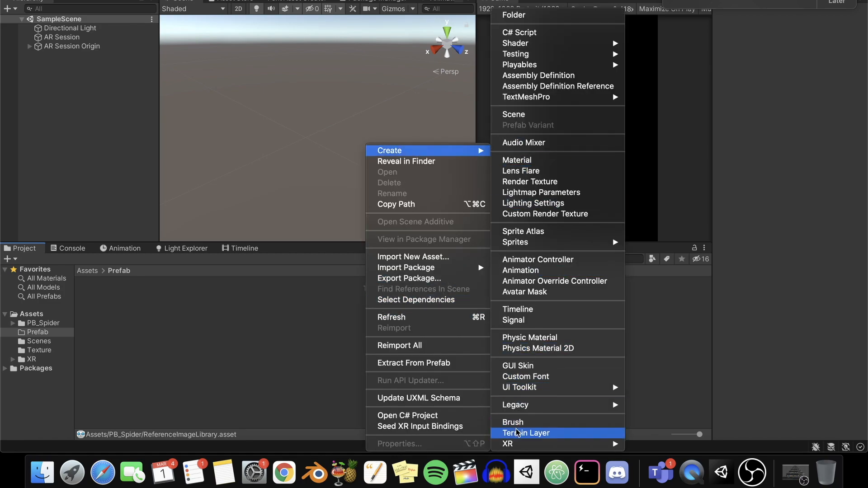
mouse_move(515, 443)
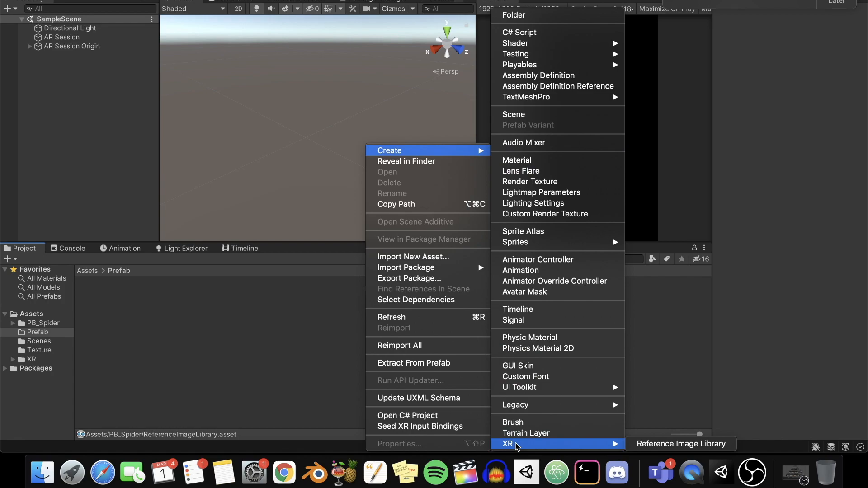
left_click(680, 444)
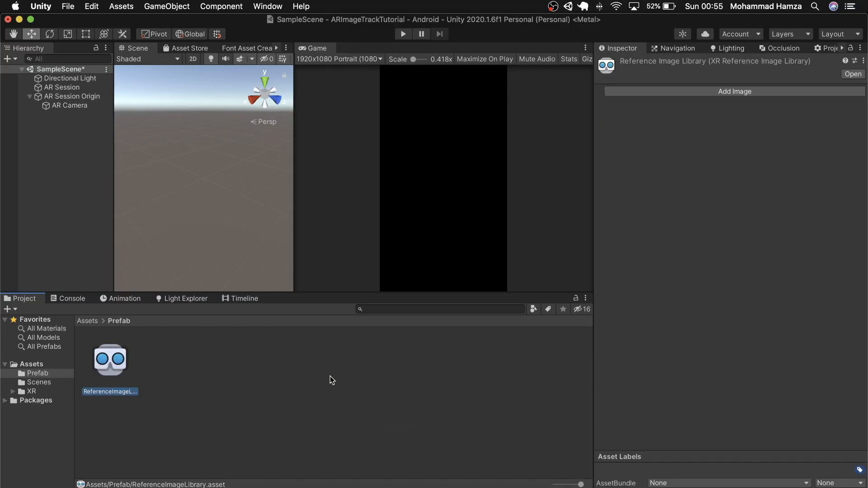
mouse_move(764, 101)
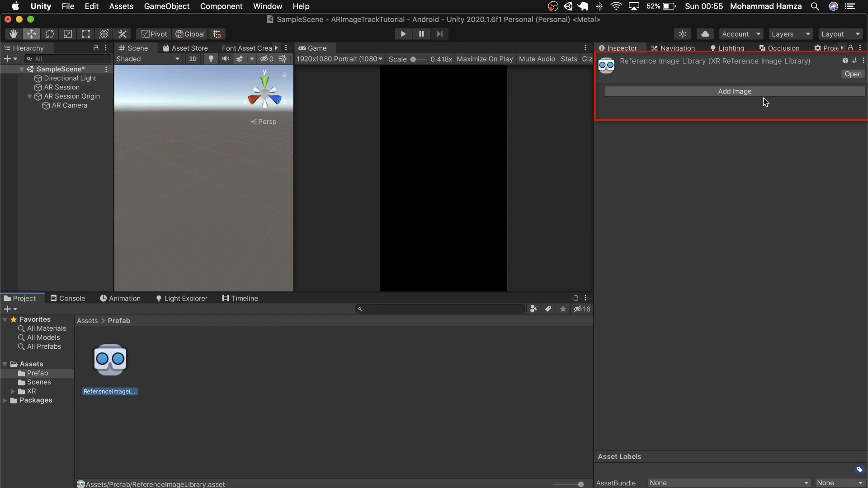
left_click(734, 91)
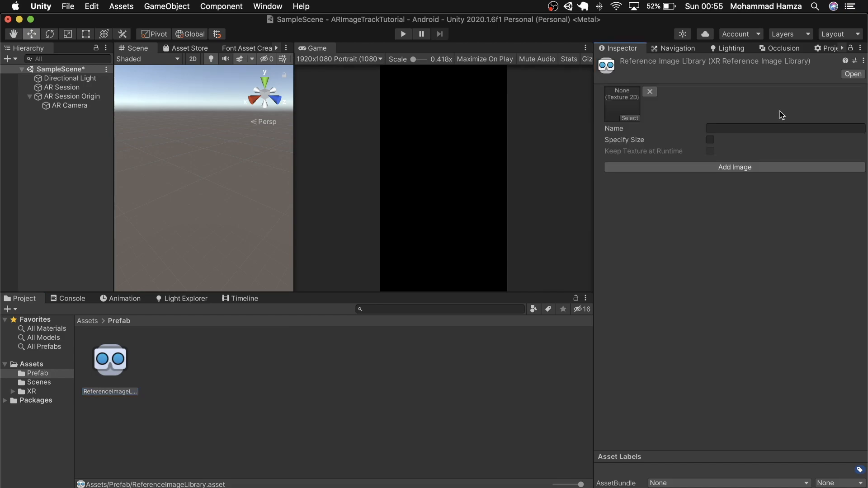
mouse_move(432, 212)
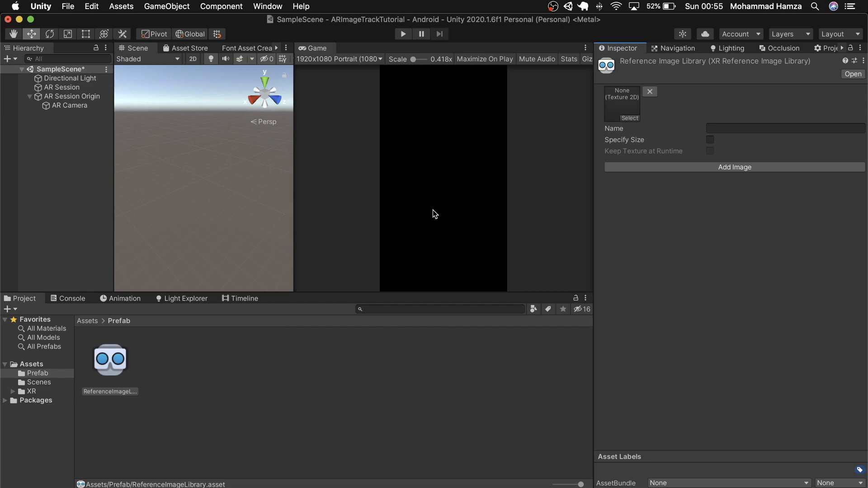
left_click(119, 320)
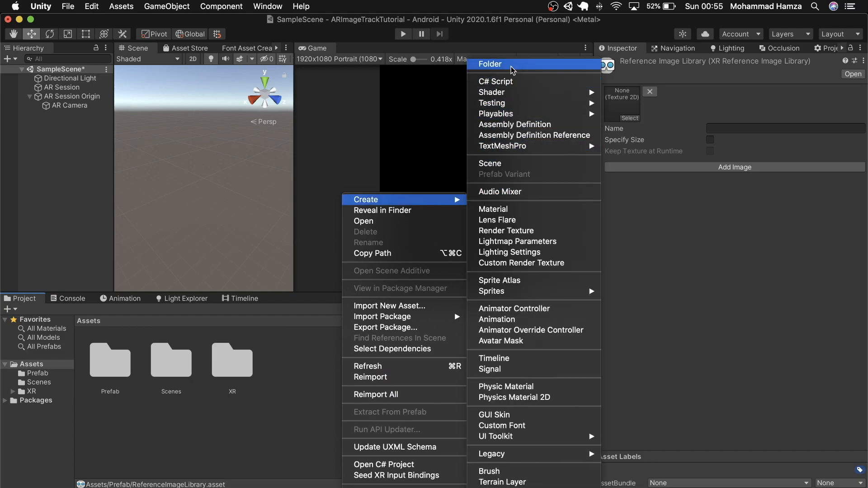
Create a Texture folder and set the SpidermanPic entry to 0.1 x 0.1 m, kept at runtime
left_click(489, 63)
type("Texture")
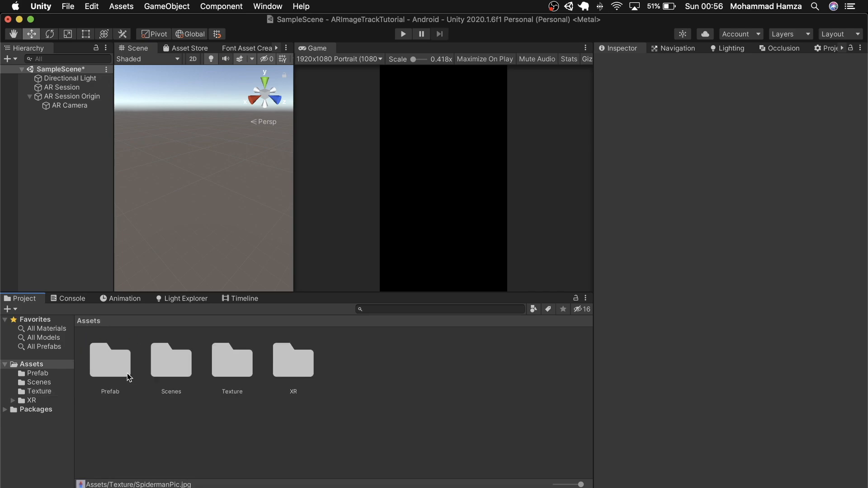
double_click(110, 361)
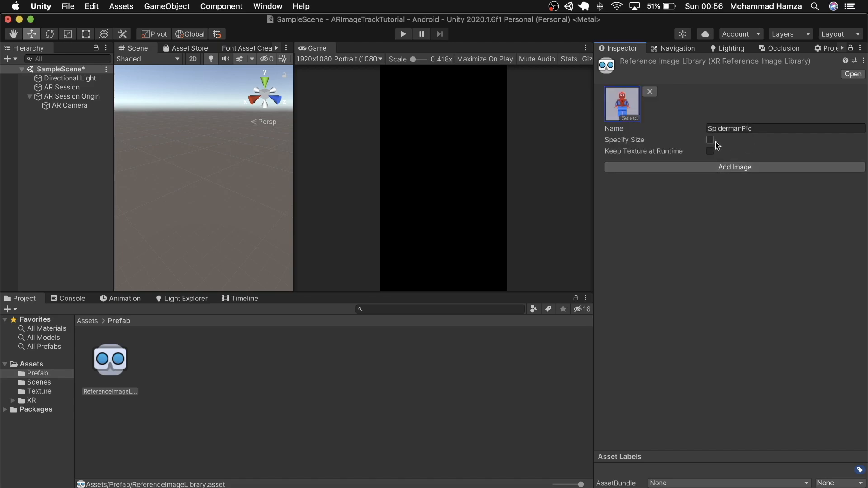
left_click(709, 140)
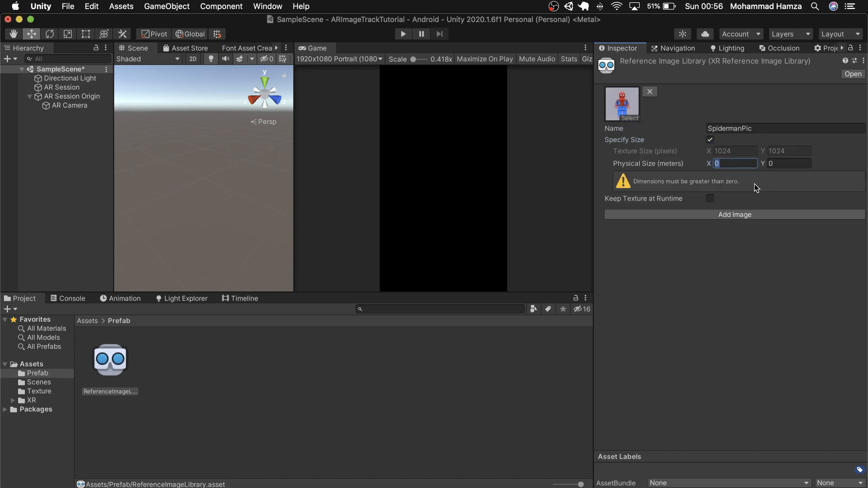
type("0.1")
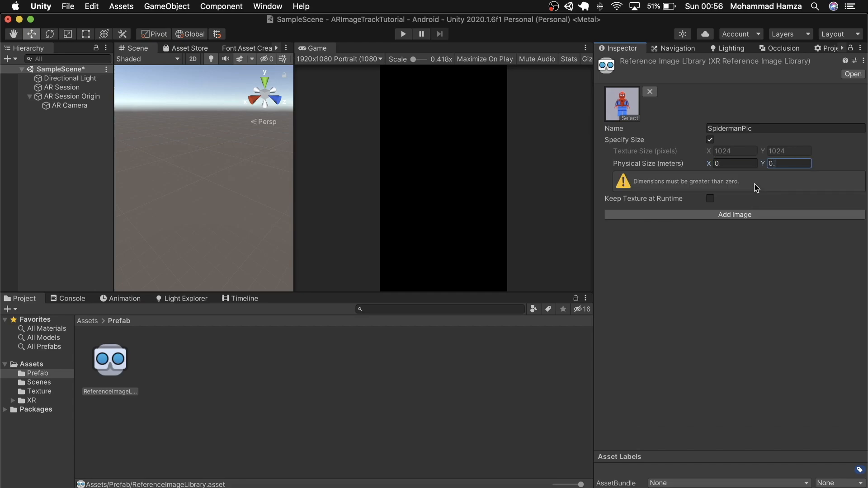
left_click(709, 175)
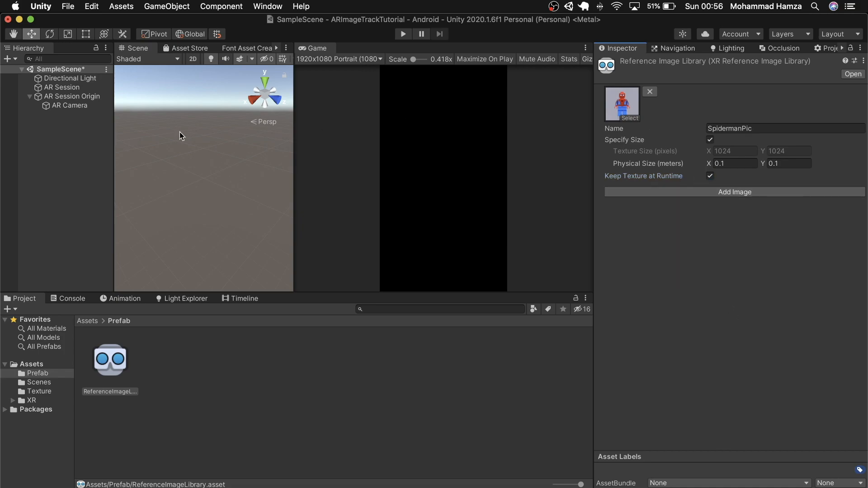
right_click(55, 70)
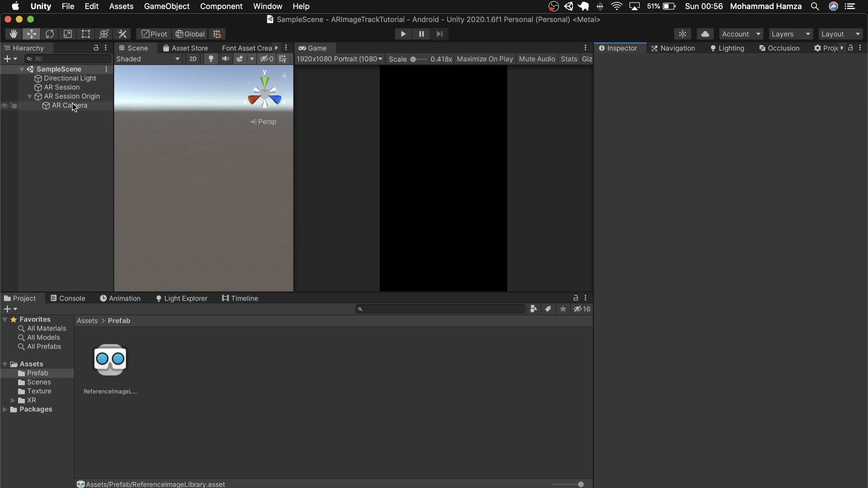
Point AR Session Origin's Tracked Image Manager at ReferenceImageLibrary, allowing one moving image
left_click(73, 96)
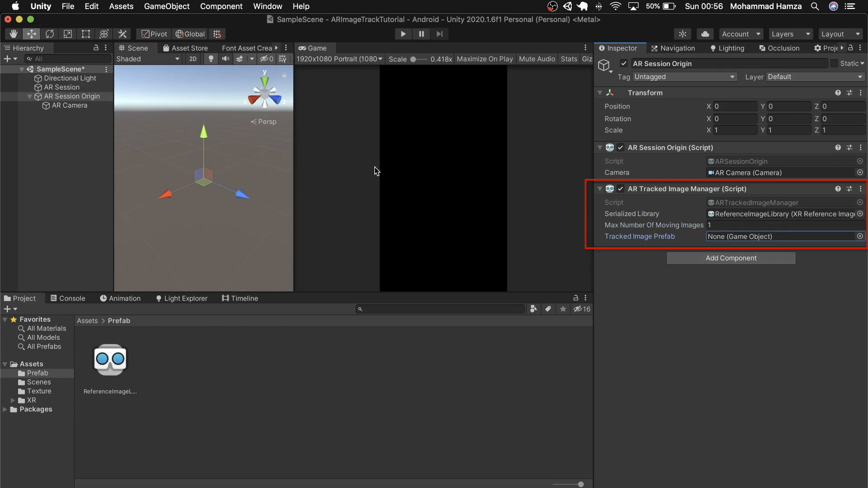
left_click(189, 48)
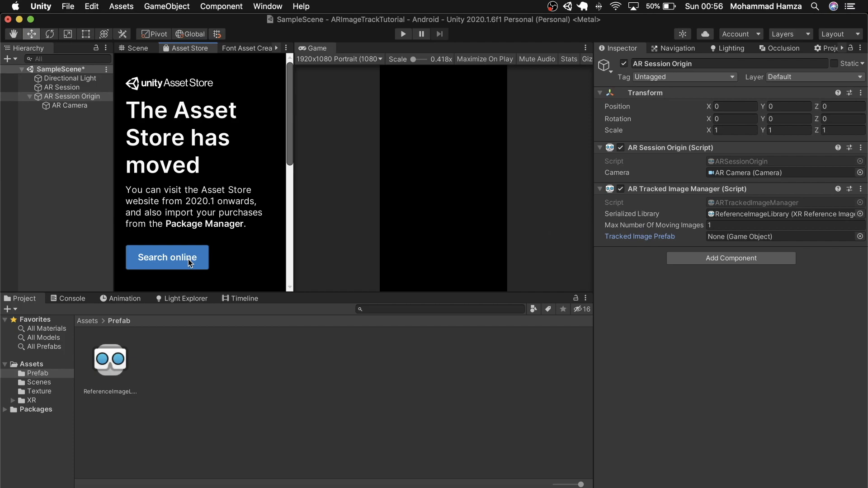
Search the Asset Store website for 'spider' and filter to Free Assets
left_click(167, 258)
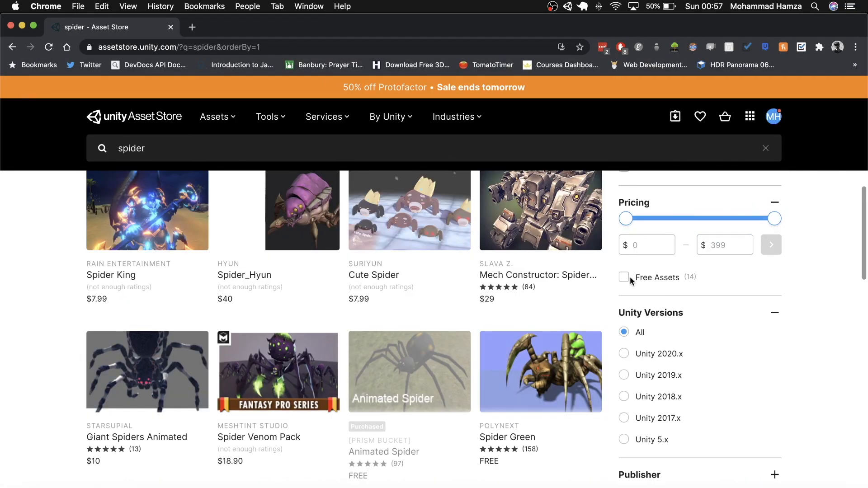
left_click(623, 277)
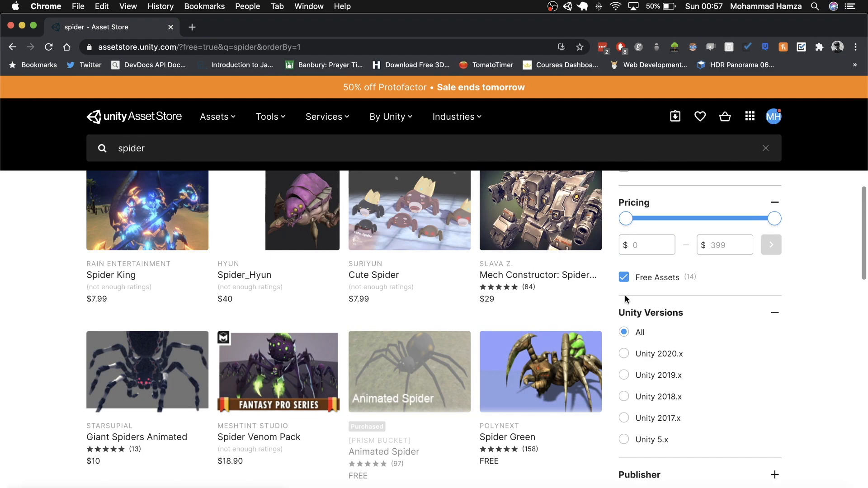
left_click(409, 372)
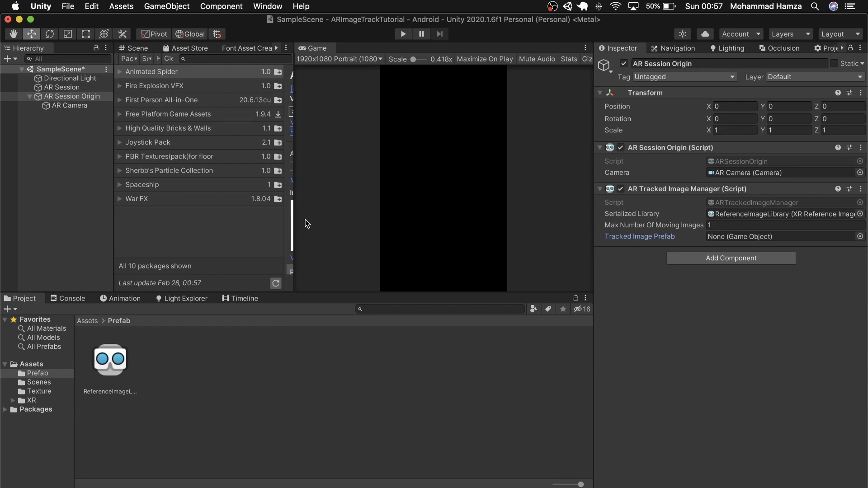
Import all files of the Animated Spider package from My Assets
left_click(151, 72)
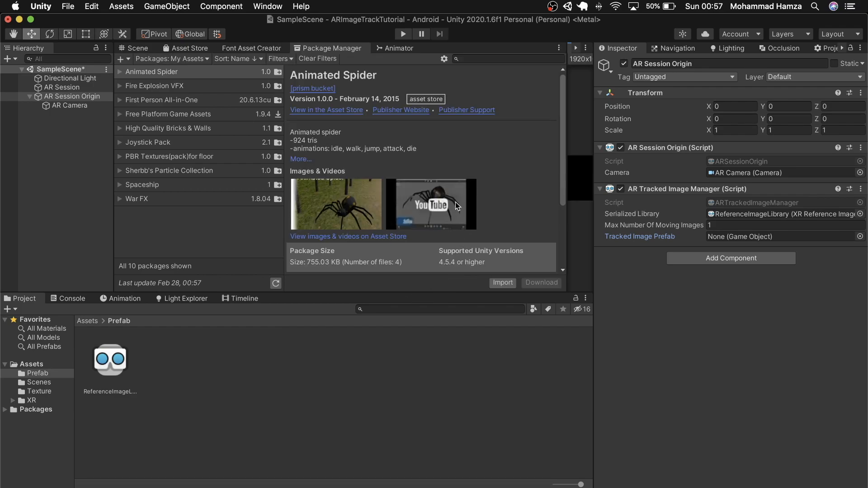
left_click(502, 282)
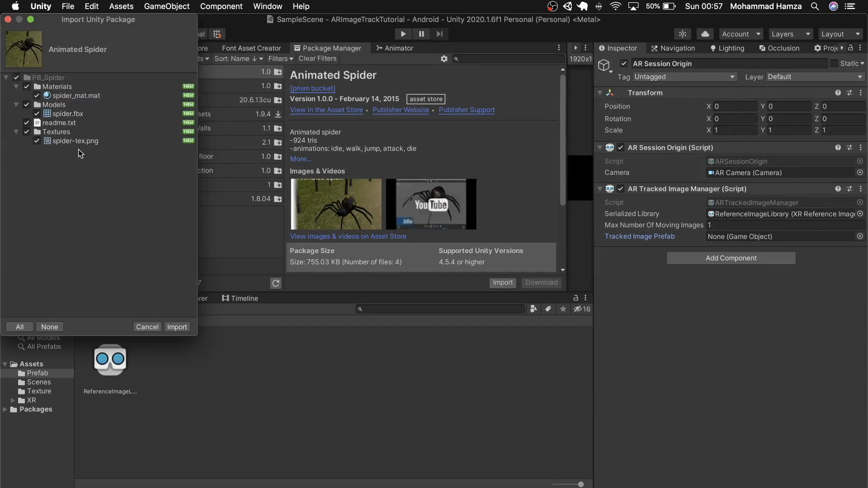
left_click(177, 327)
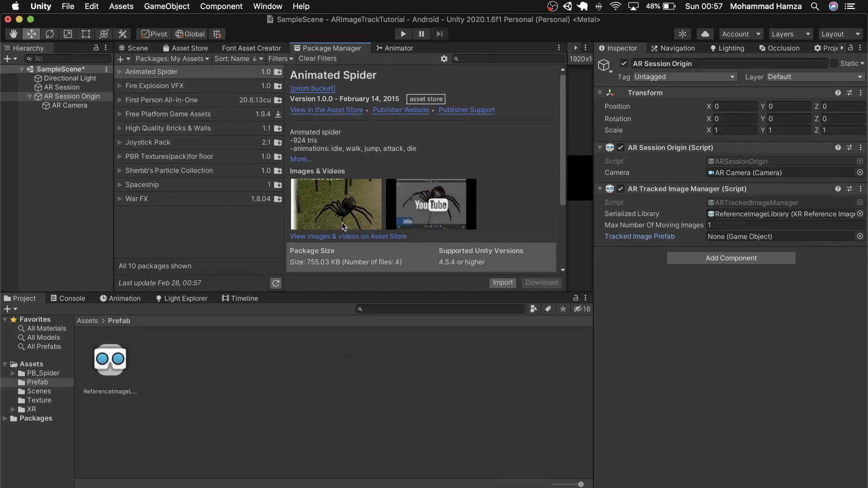
left_click(136, 47)
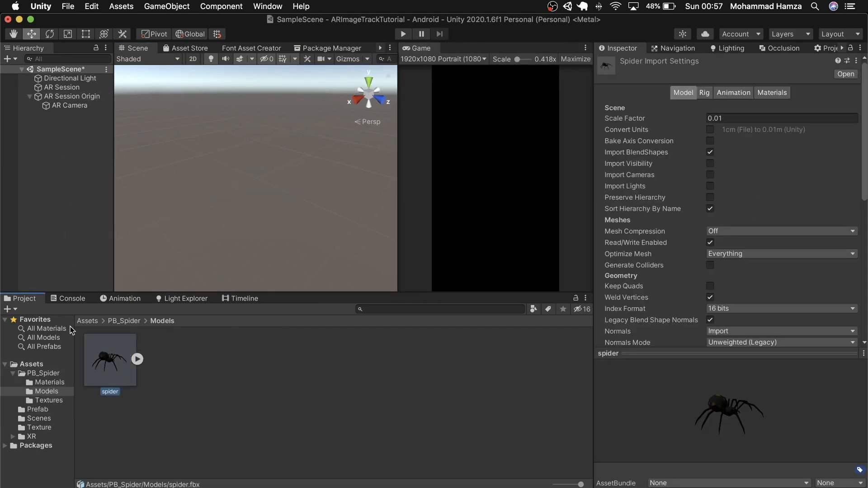
Drag the spider model into the Hierarchy and set its X, Y, Z scale to 0.03
left_click_drag(109, 359, 55, 114)
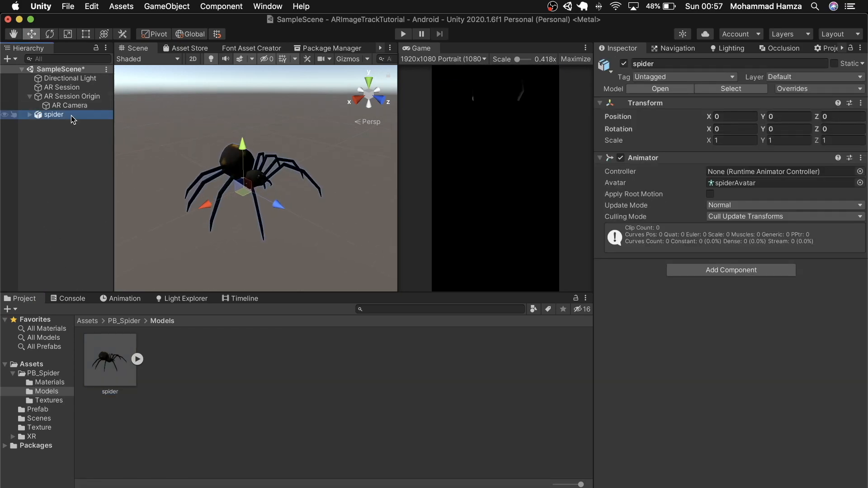
left_click(734, 141)
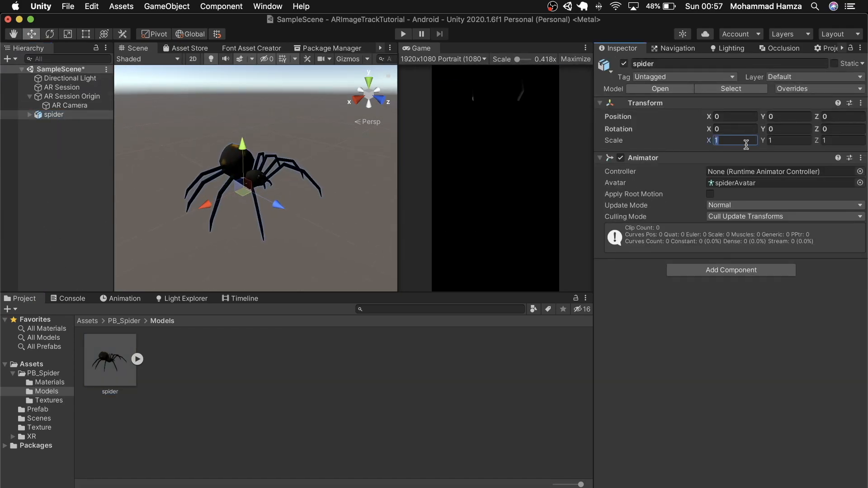
type("0.05")
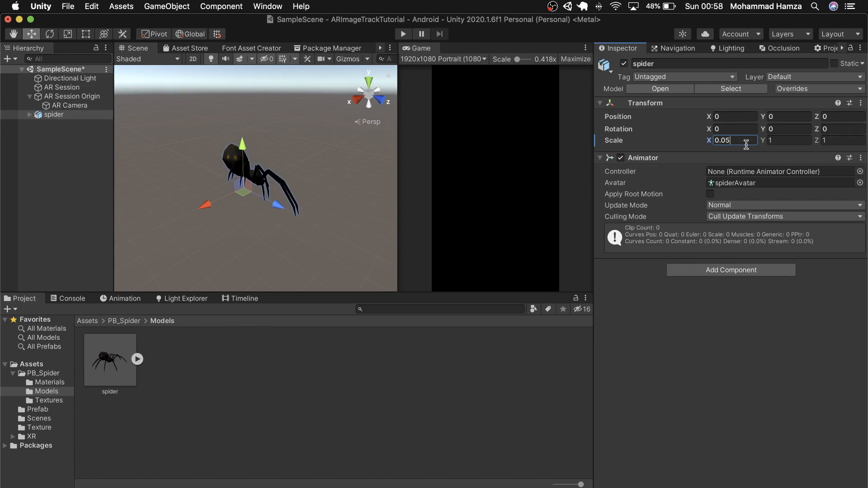
type("0.03")
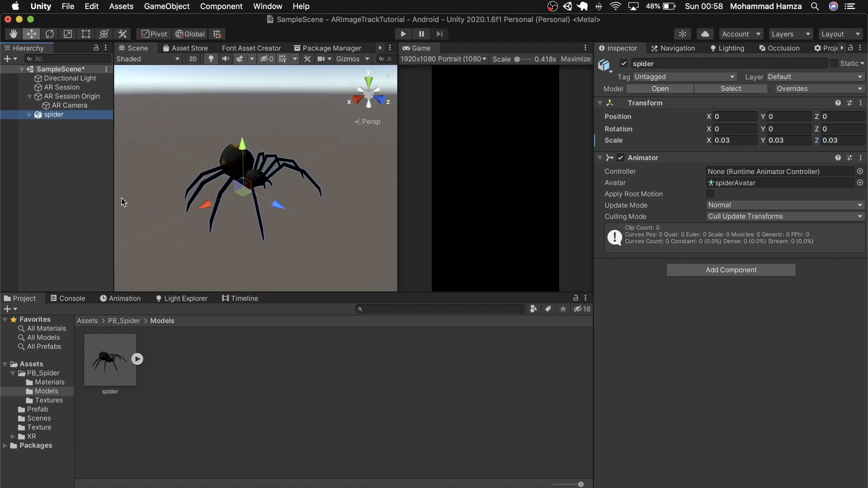
left_click(110, 360)
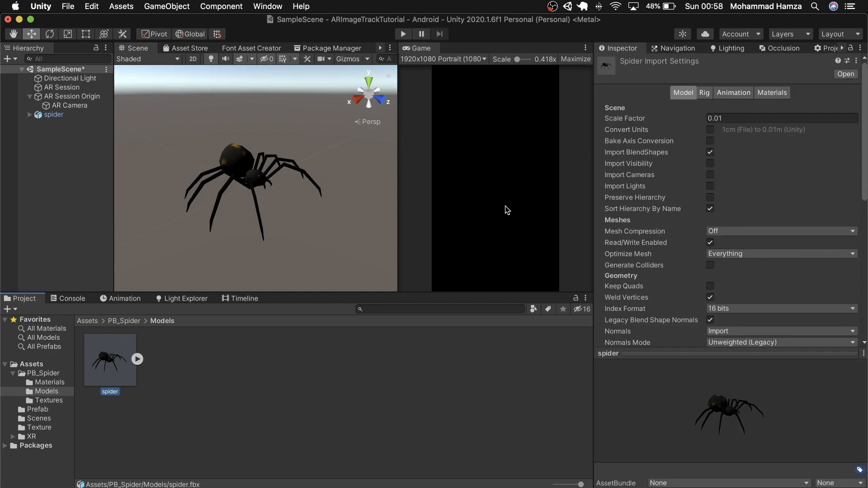
left_click(55, 115)
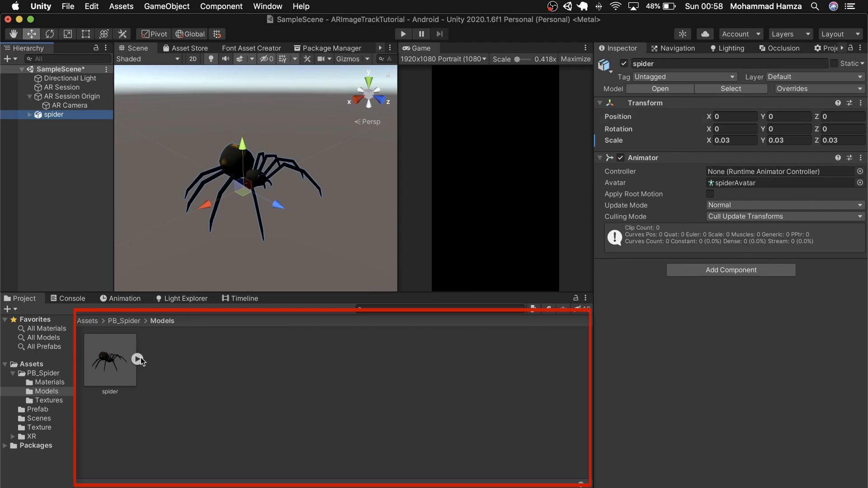
Duplicate the spider model's jump clip into a standalone clip in Models
left_click(138, 360)
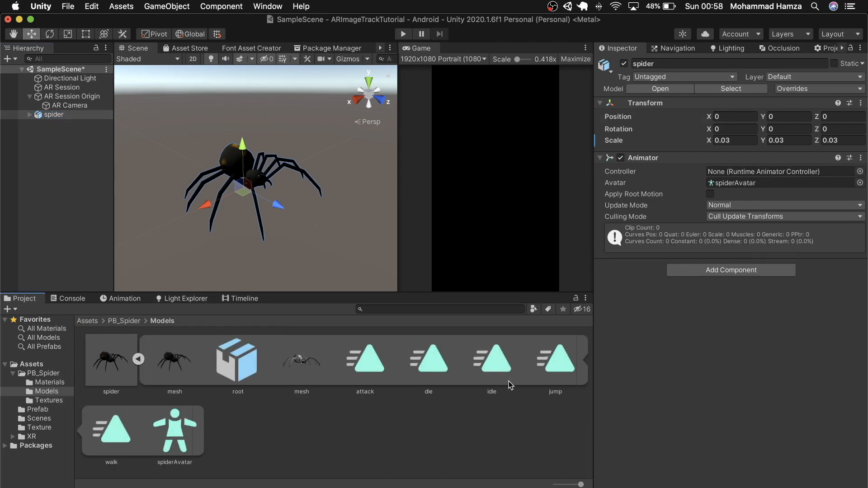
mouse_move(156, 445)
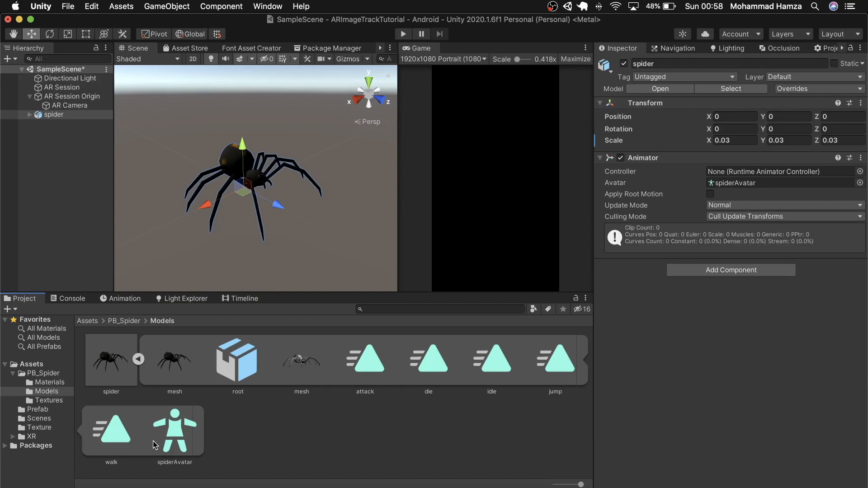
mouse_move(548, 365)
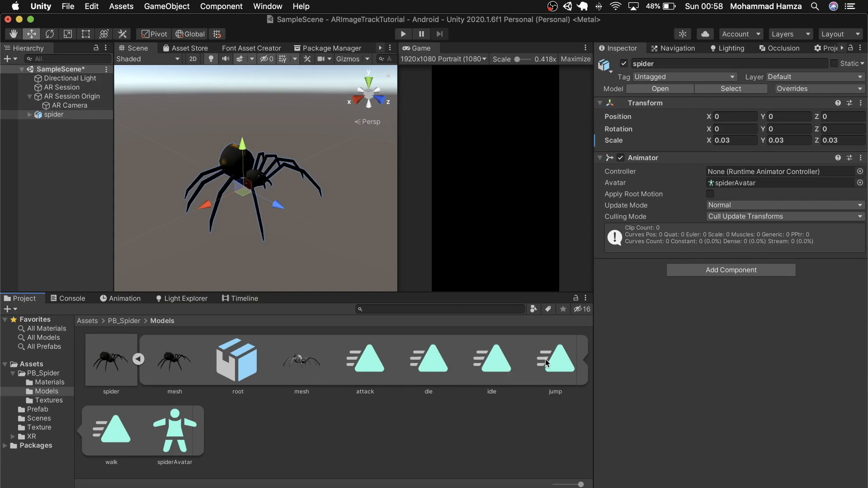
left_click(555, 361)
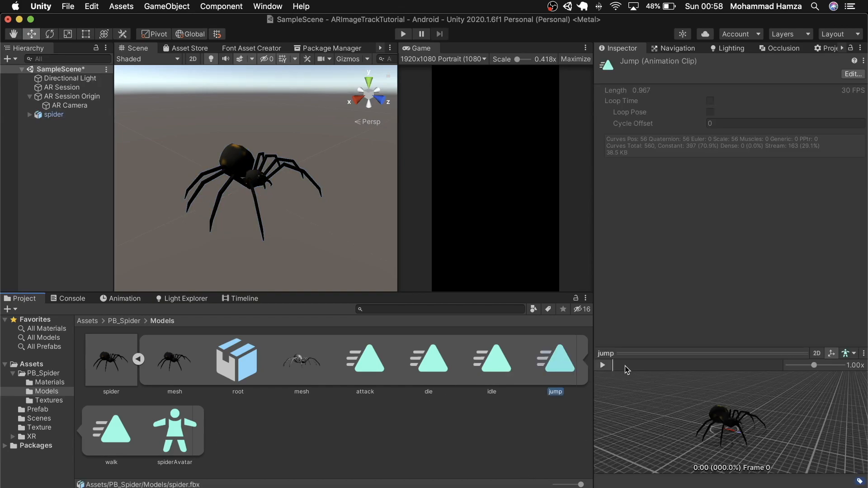
left_click(602, 365)
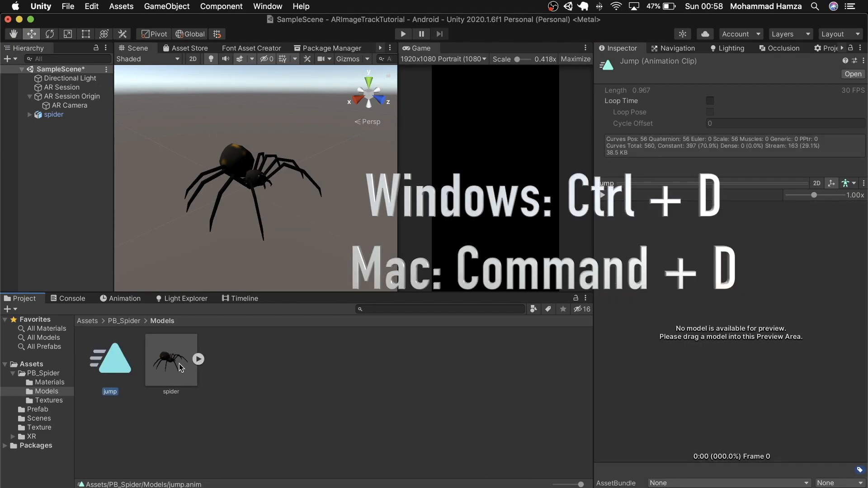
left_click(171, 363)
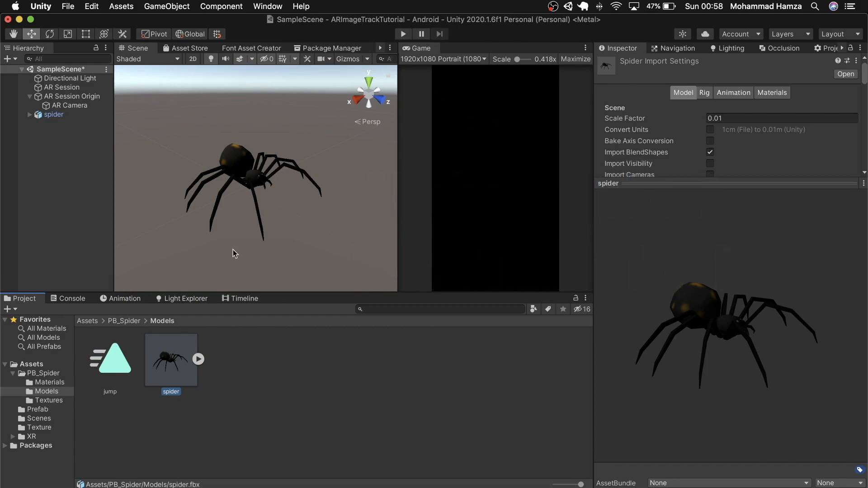
mouse_move(120, 304)
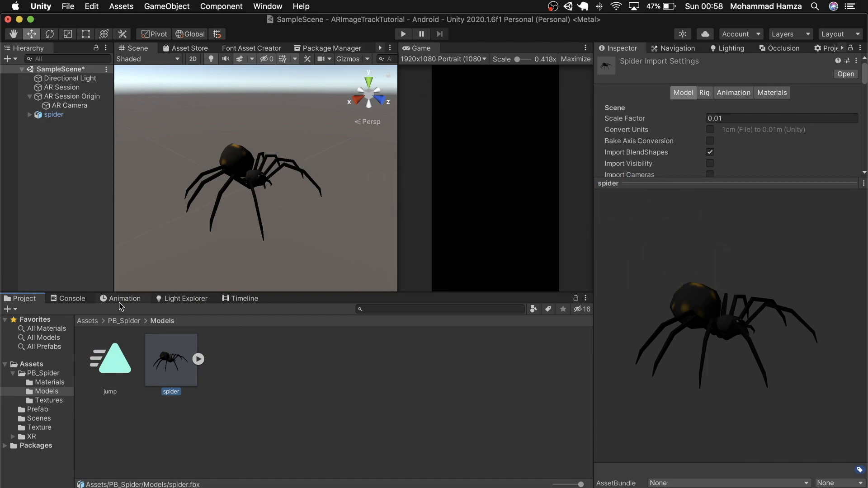
Create a SpiderController animator controller and assign it to the spider's Animator
right_click(171, 360)
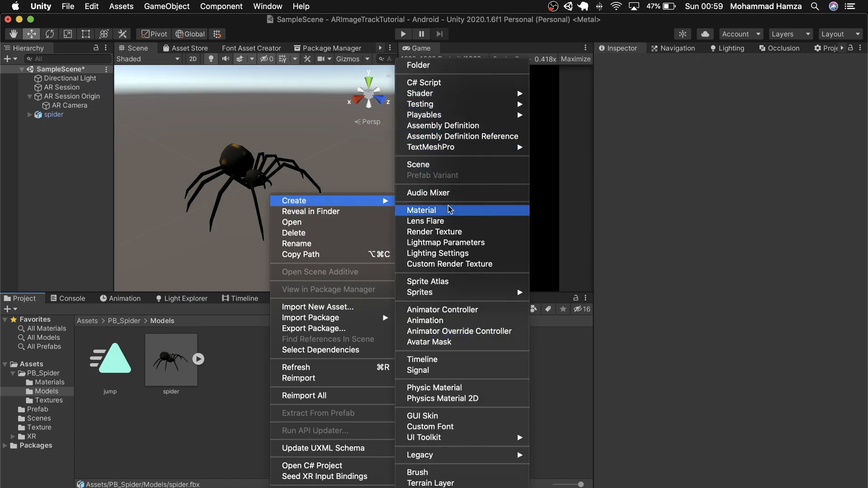
mouse_move(435, 315)
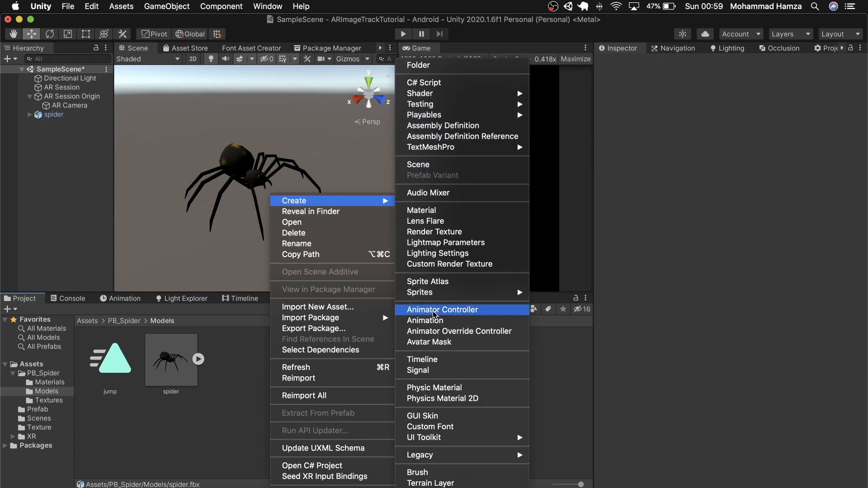
left_click(442, 310)
type("SpiderController")
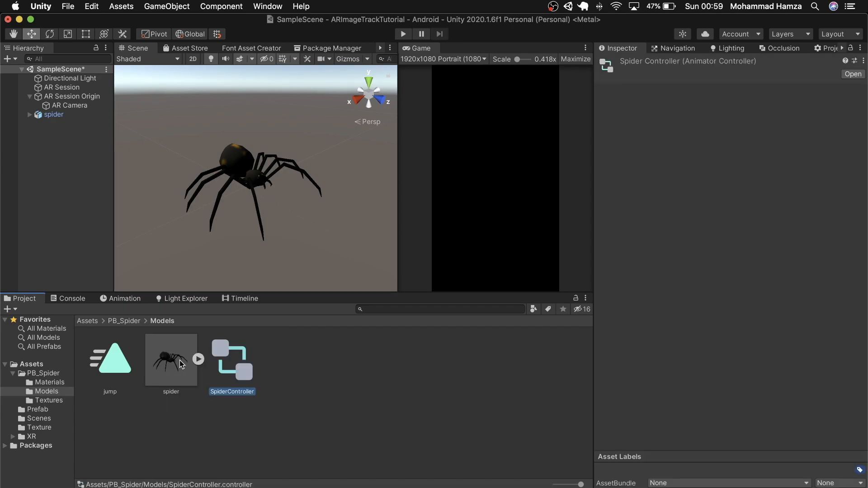
left_click(54, 114)
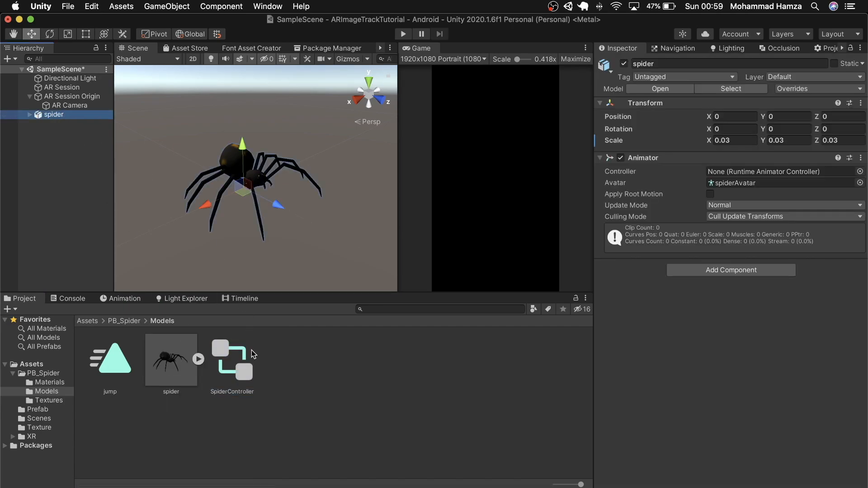
mouse_move(223, 401)
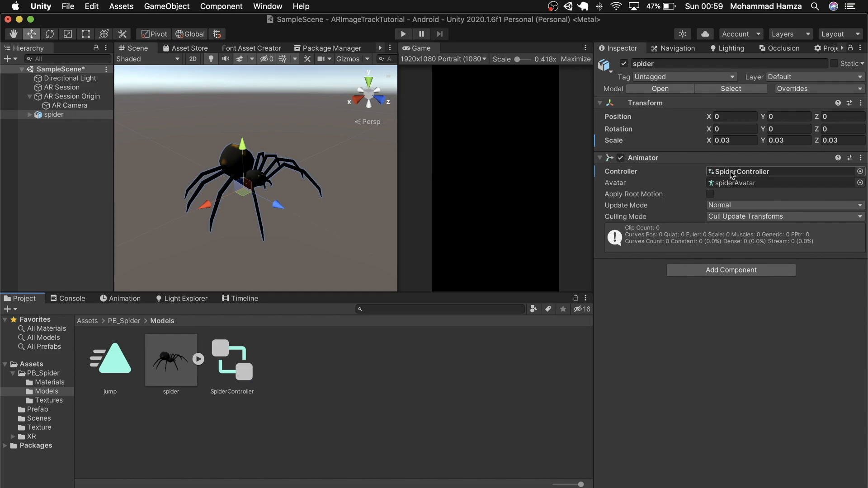
Add the jump clip as SpiderController's default state and tick Loop Time on it
left_click(232, 358)
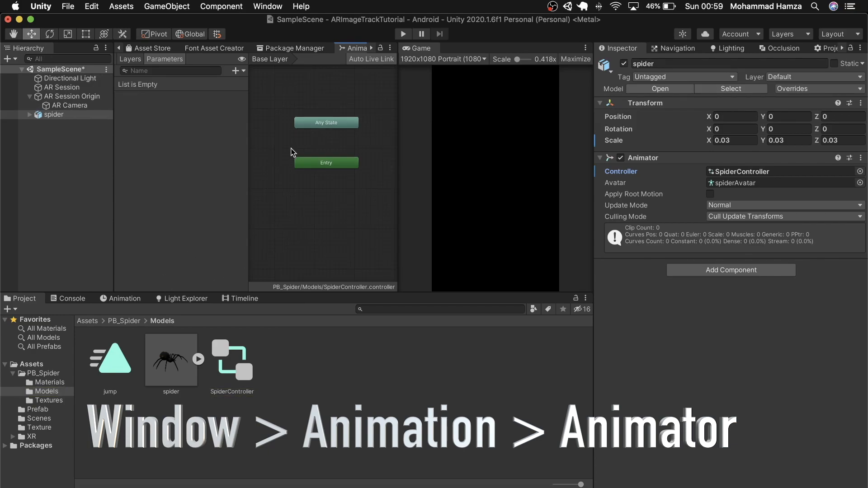
left_click(267, 6)
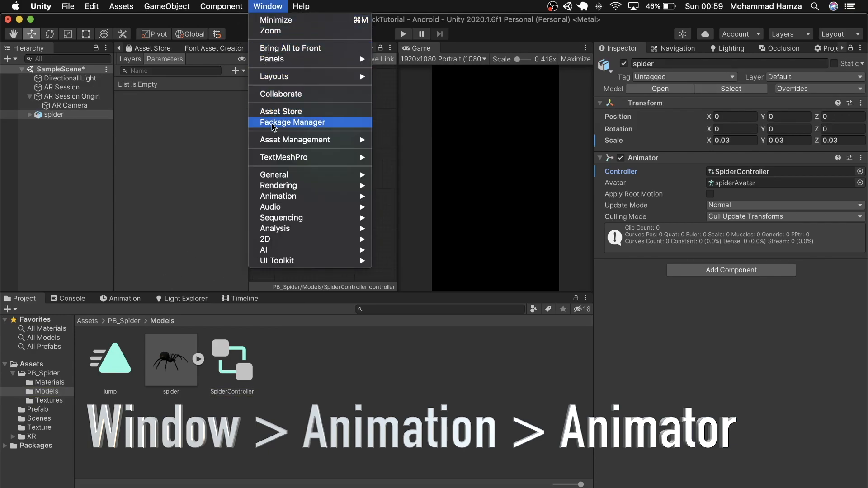
mouse_move(277, 196)
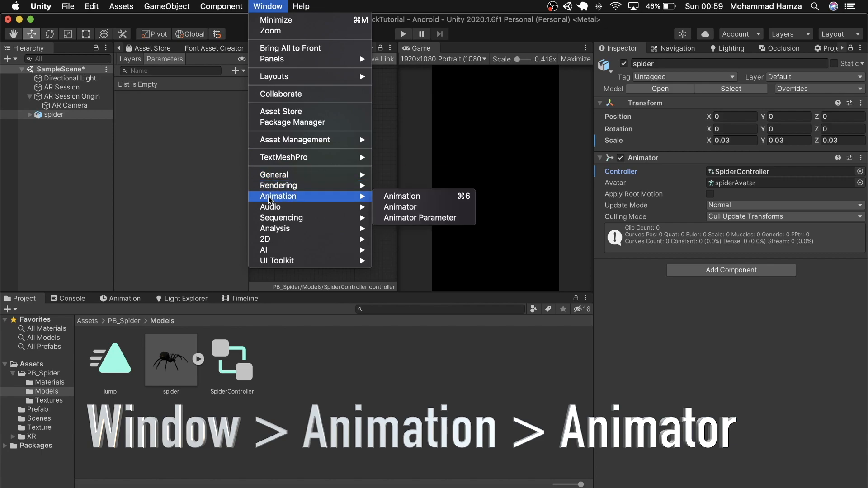
left_click(399, 207)
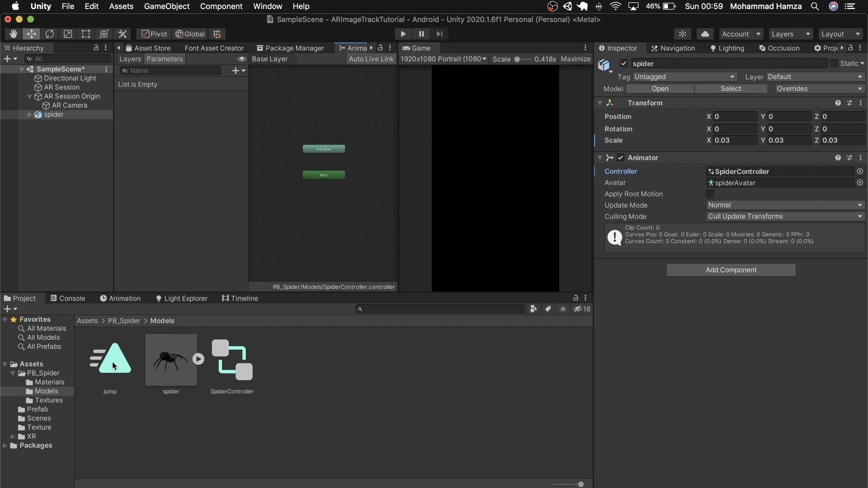
left_click_drag(109, 357, 375, 215)
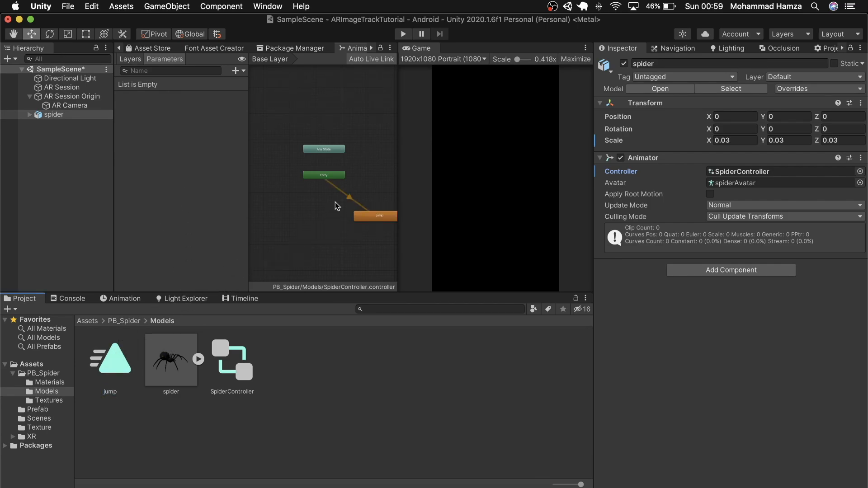
mouse_move(329, 225)
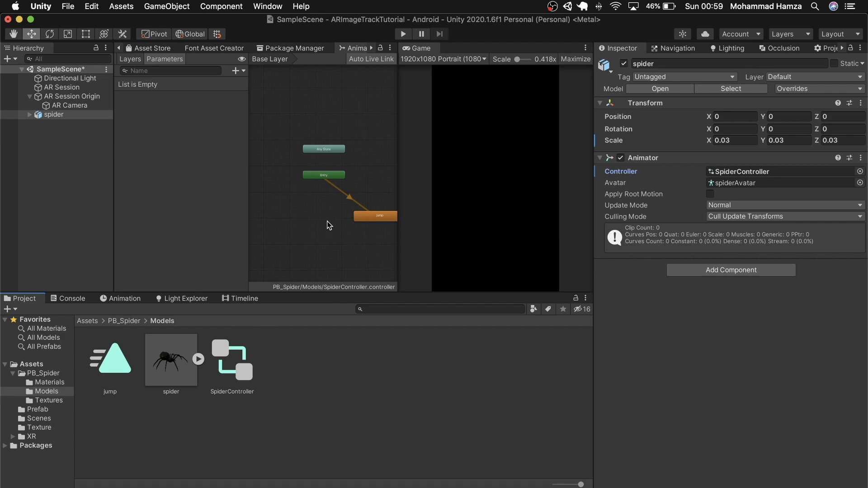
mouse_move(183, 305)
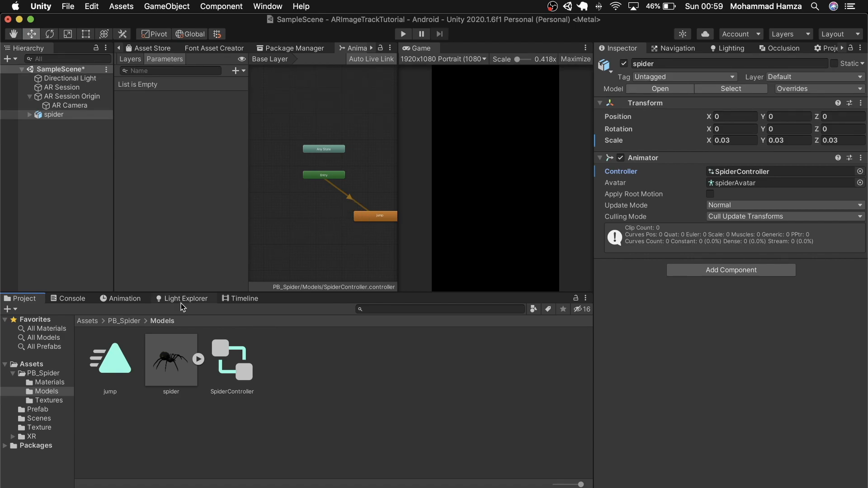
left_click(110, 359)
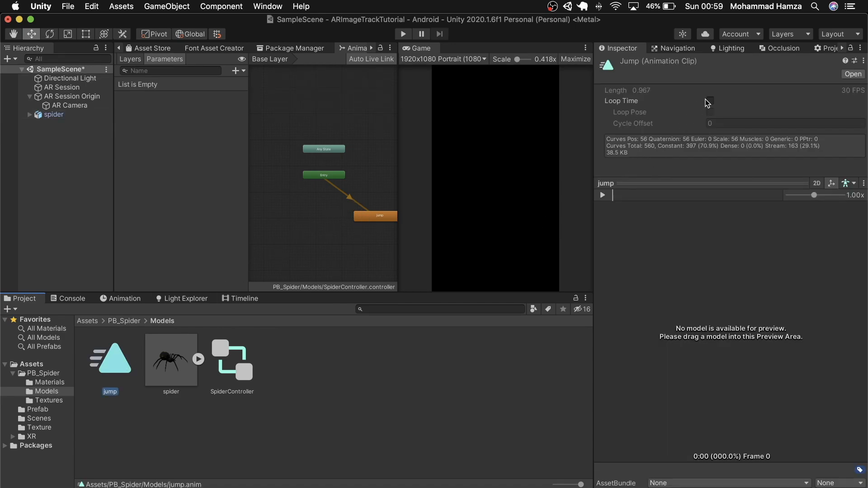
left_click(709, 100)
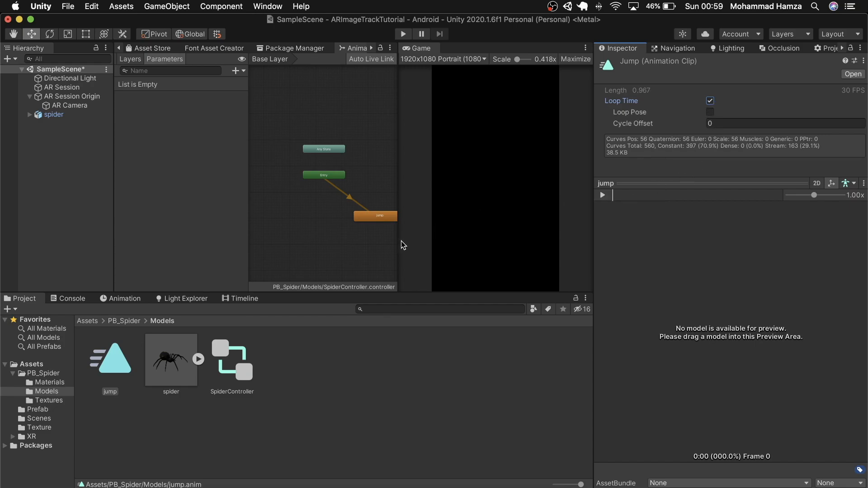
mouse_move(332, 138)
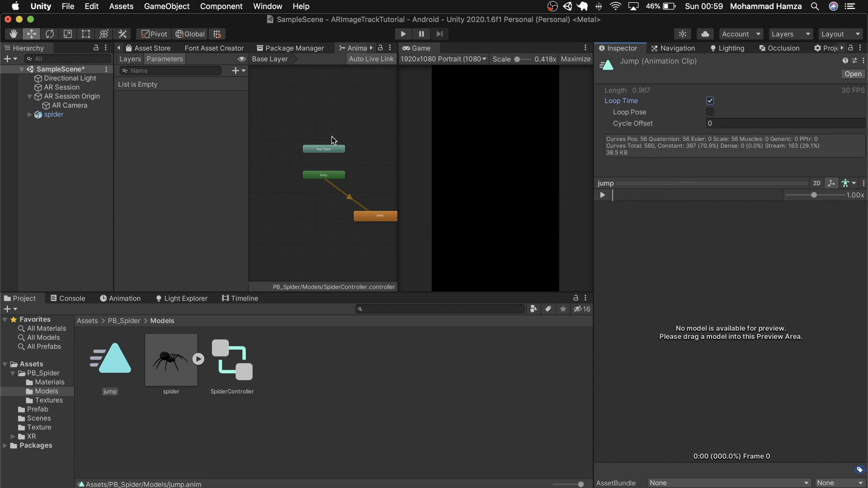
left_click(134, 48)
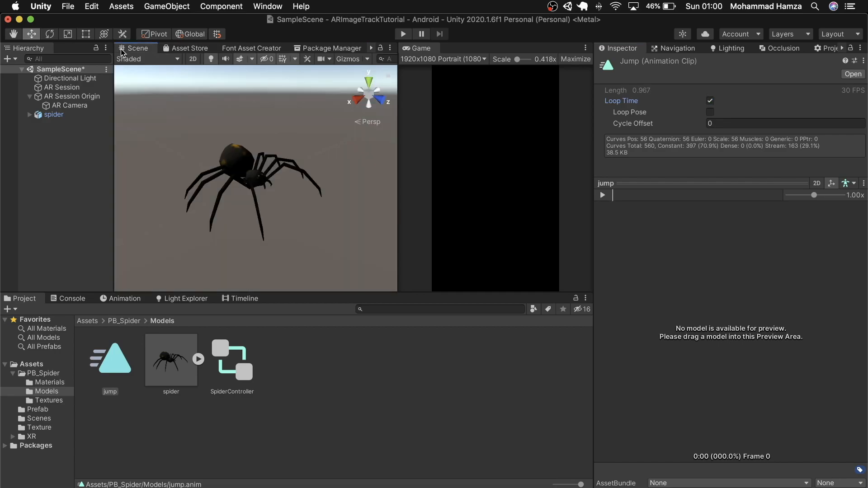
mouse_move(506, 159)
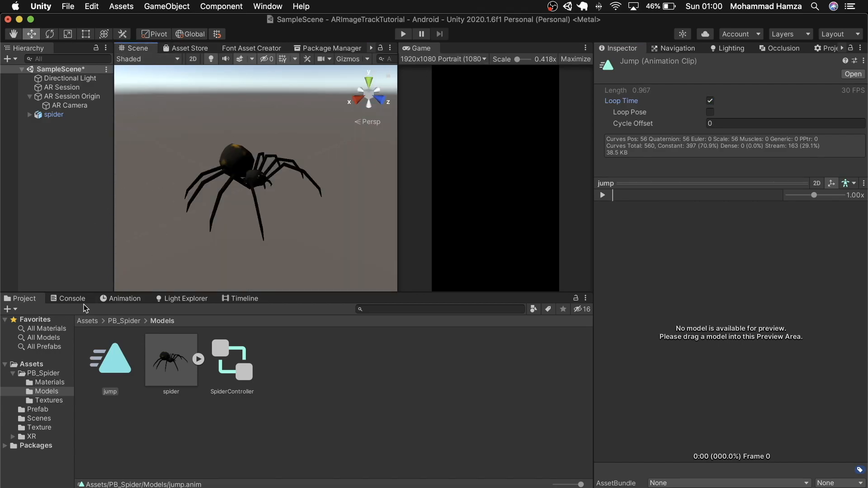
Save spider as an original prefab, delete it, and set it as Tracked Image Prefab
left_click(171, 361)
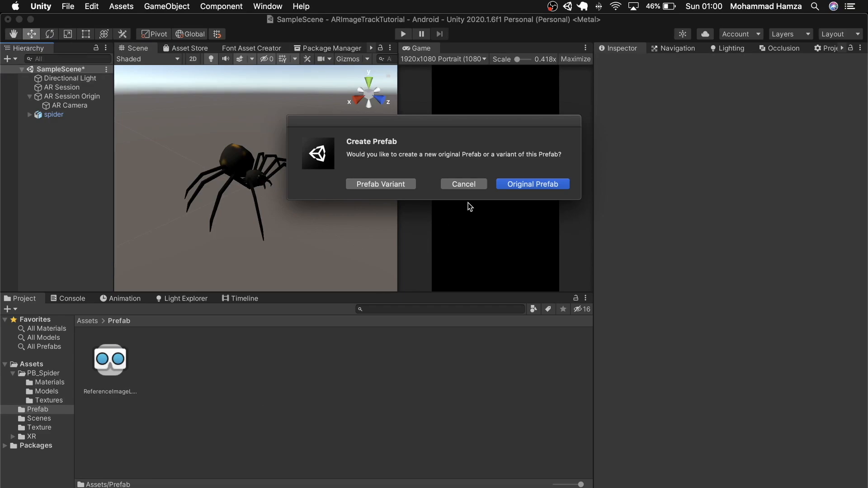
left_click(532, 184)
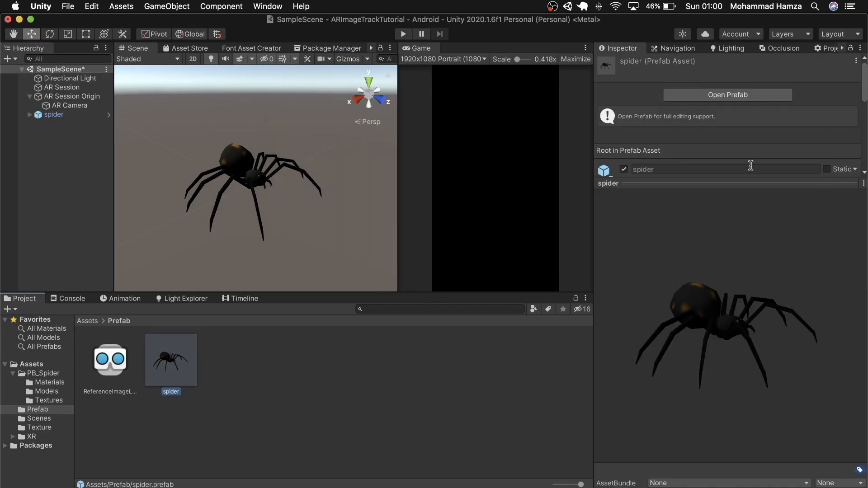
right_click(53, 115)
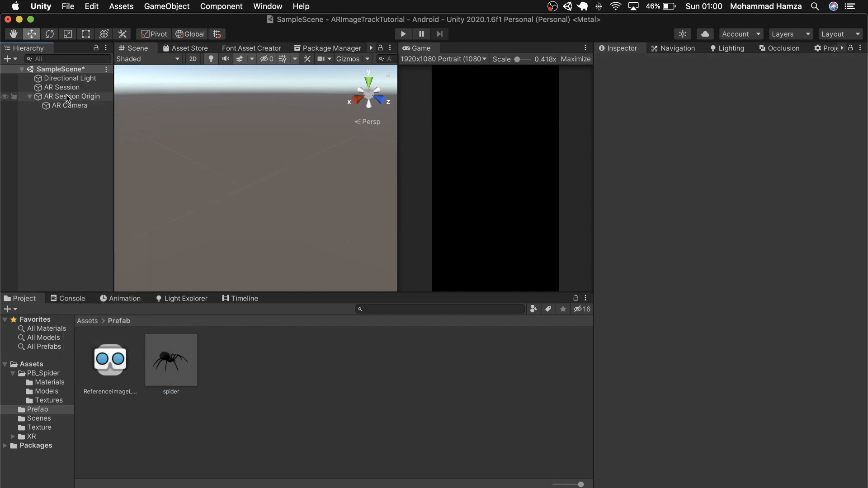
left_click(73, 96)
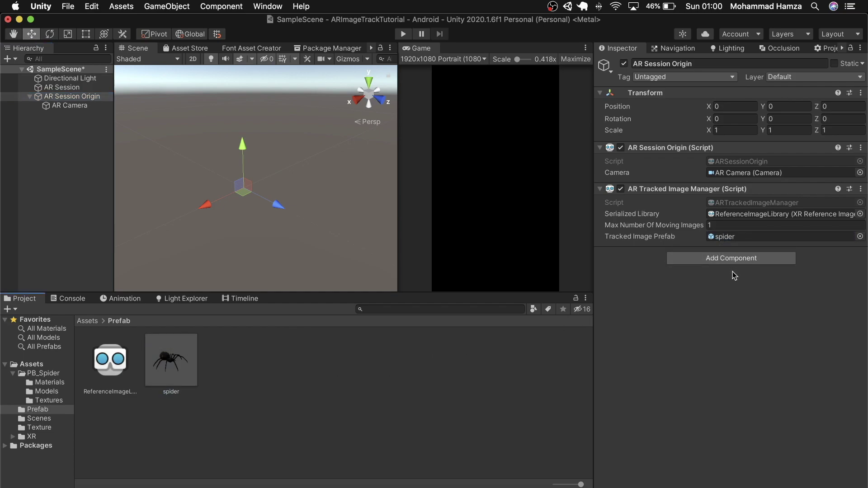
mouse_move(736, 273)
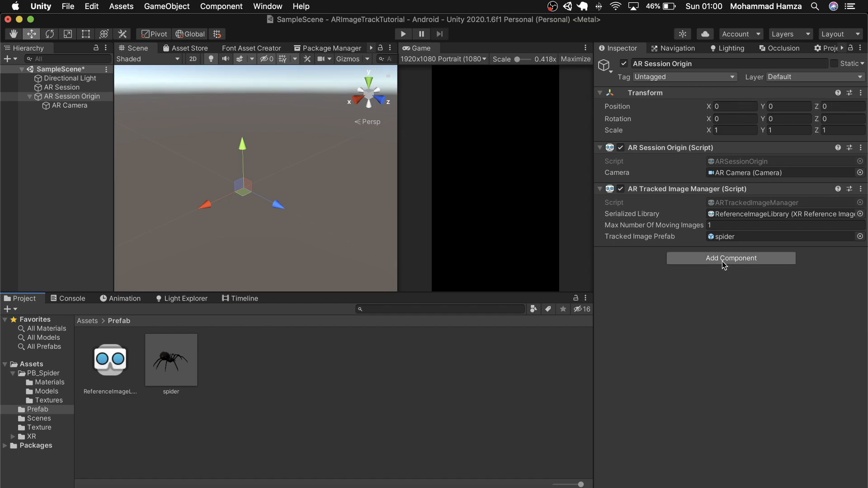
mouse_move(674, 222)
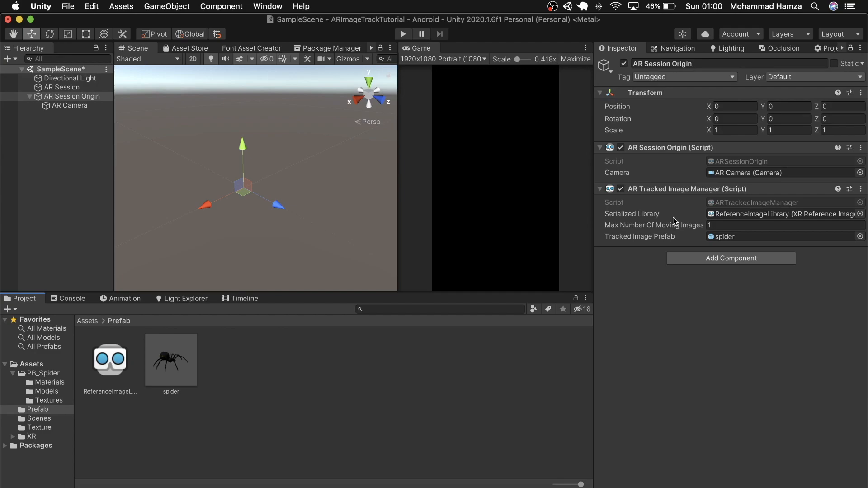
mouse_move(714, 331)
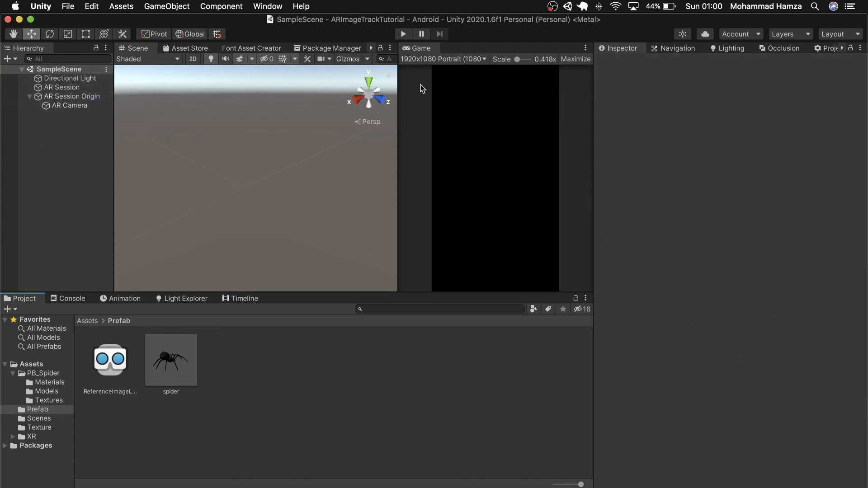
Add SampleScene to the Android build, confirm Portrait orientation, and Build And Run
left_click(68, 6)
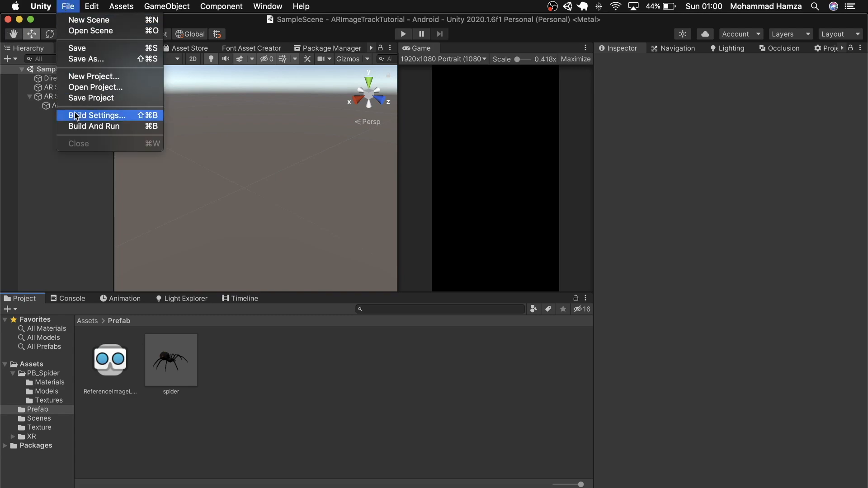
left_click(96, 115)
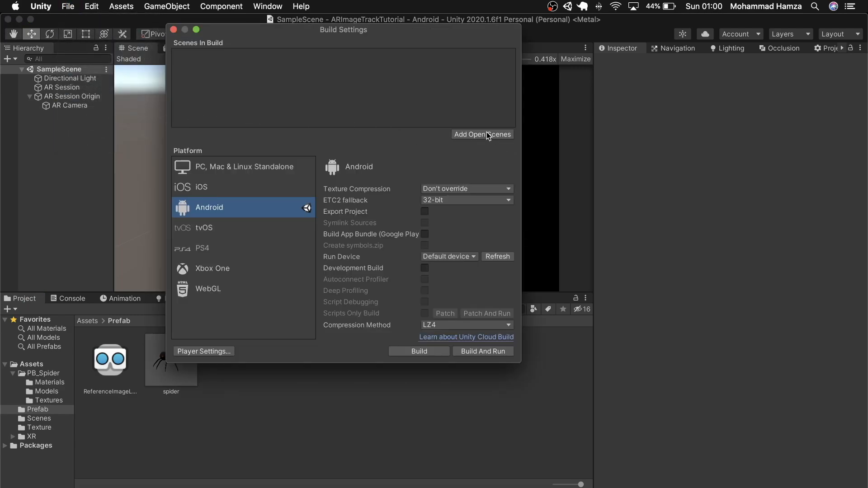
left_click(204, 351)
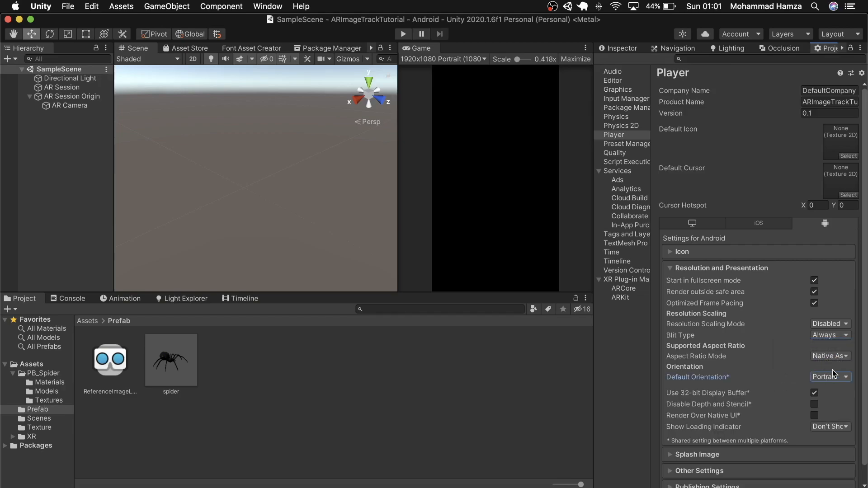
mouse_move(694, 316)
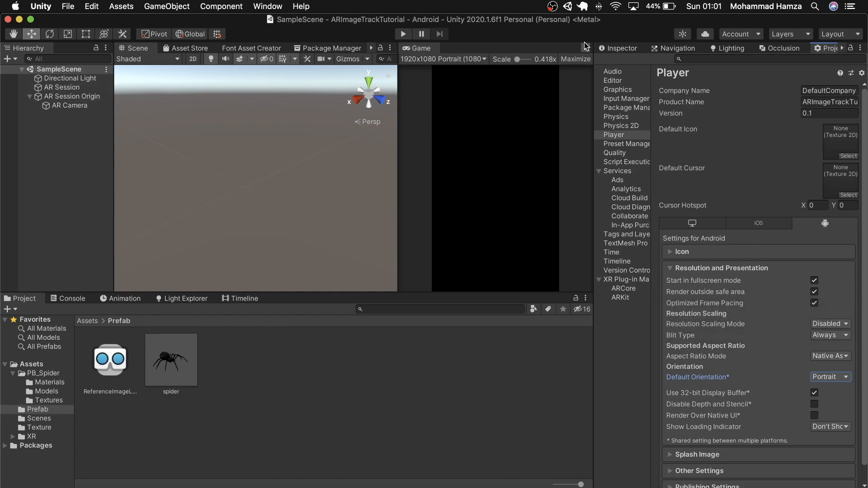
left_click(70, 106)
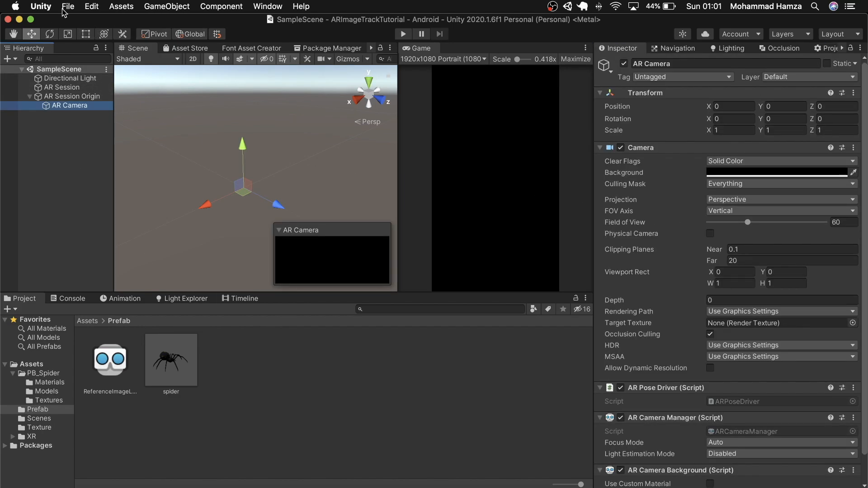
left_click(68, 6)
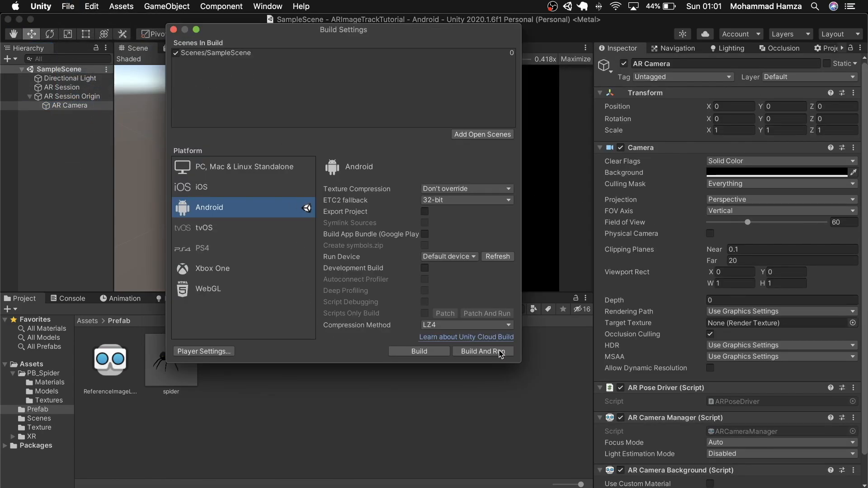
left_click(482, 351)
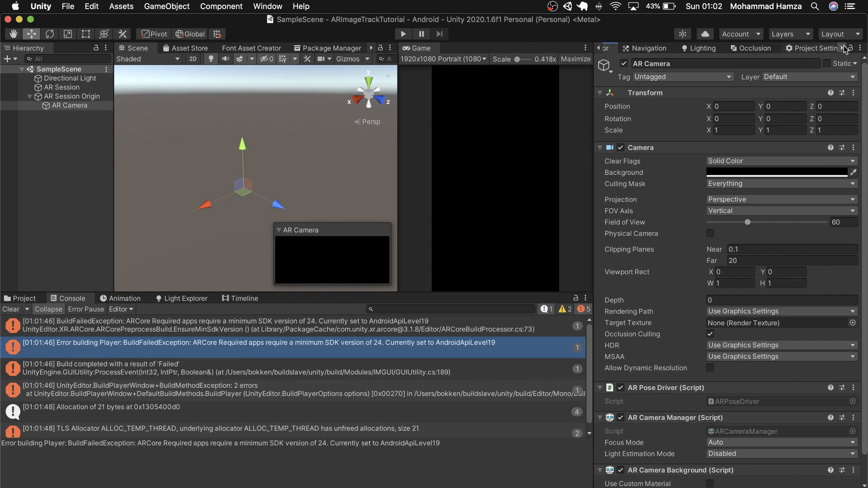
Set Player Minimum API Level to Android 7.0 Nougat (API 24) and clear the Console
left_click(818, 49)
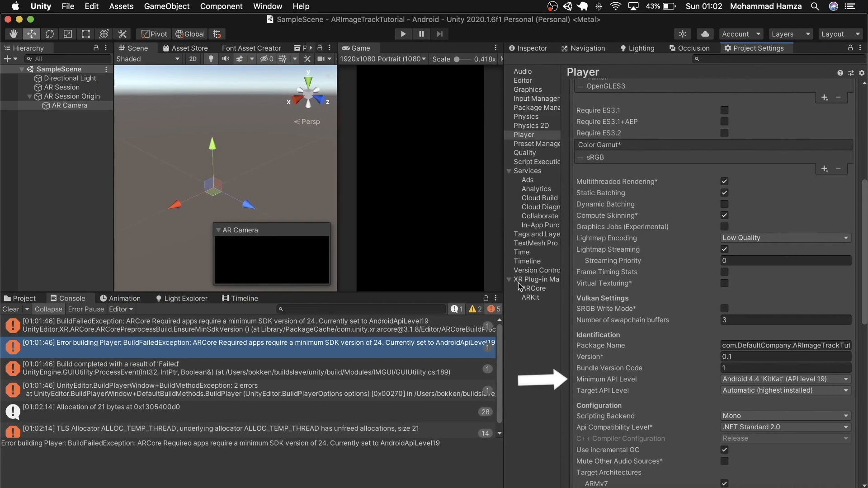
left_click(785, 380)
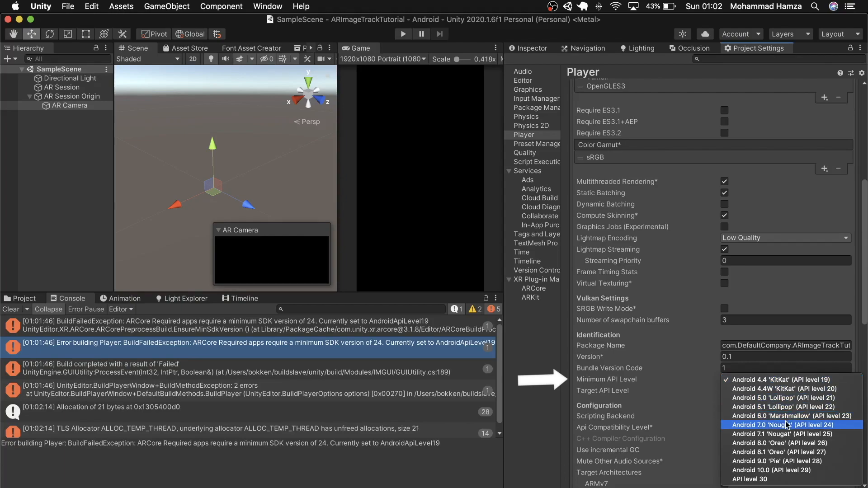
left_click(786, 425)
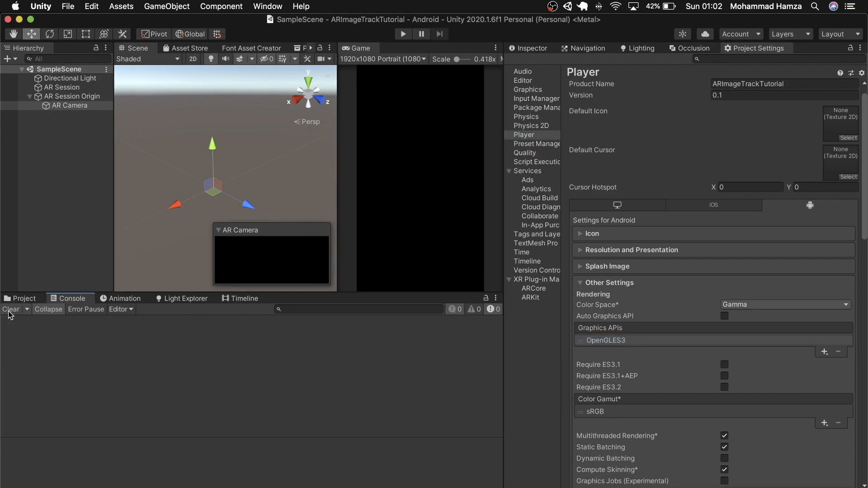
mouse_move(220, 126)
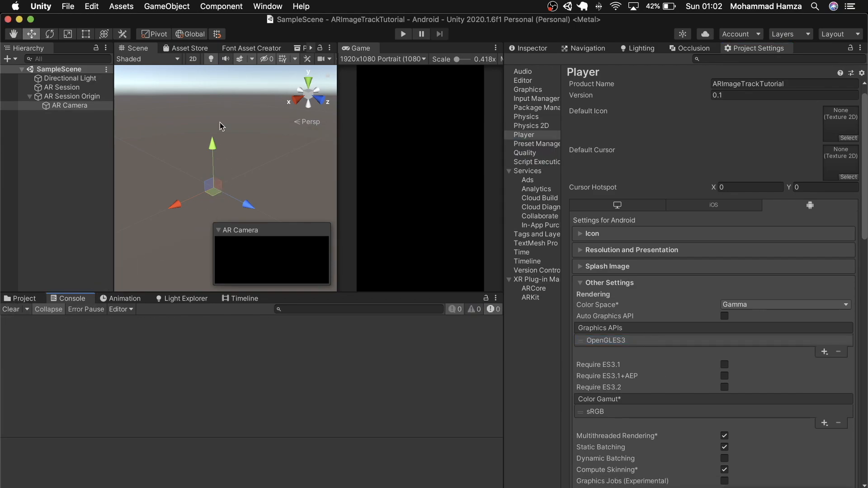
Build and run SampleScene as the Android app on the connected device
left_click(68, 7)
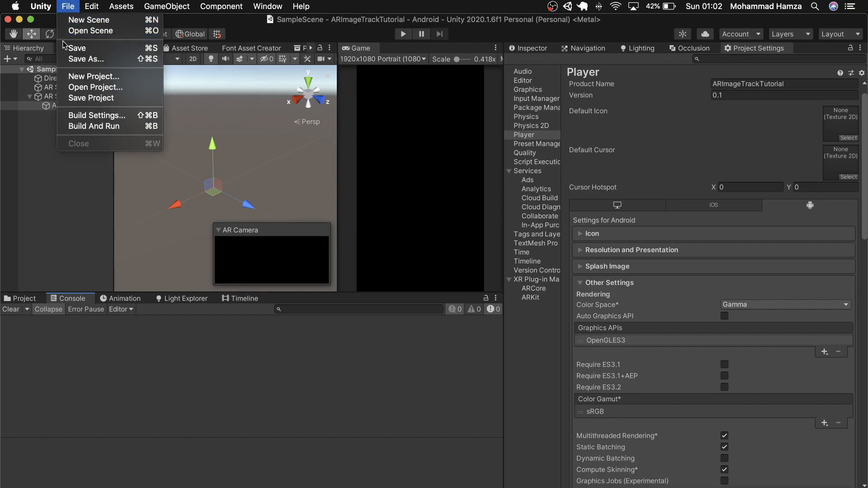
left_click(93, 126)
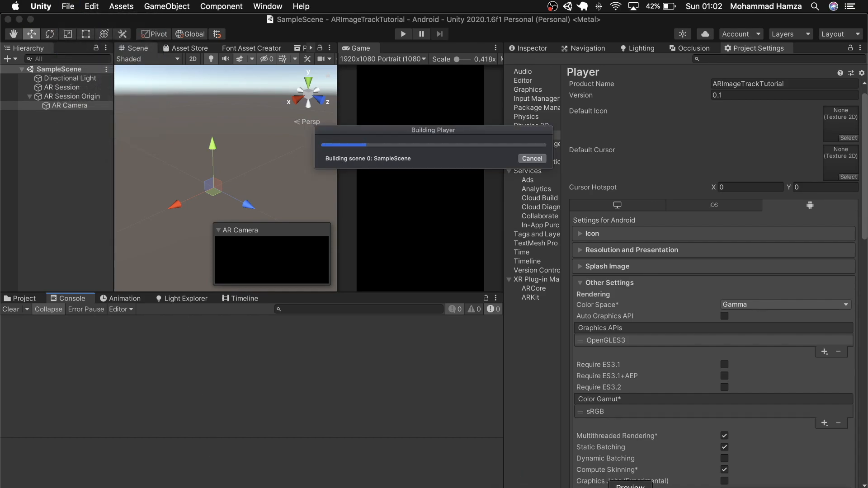